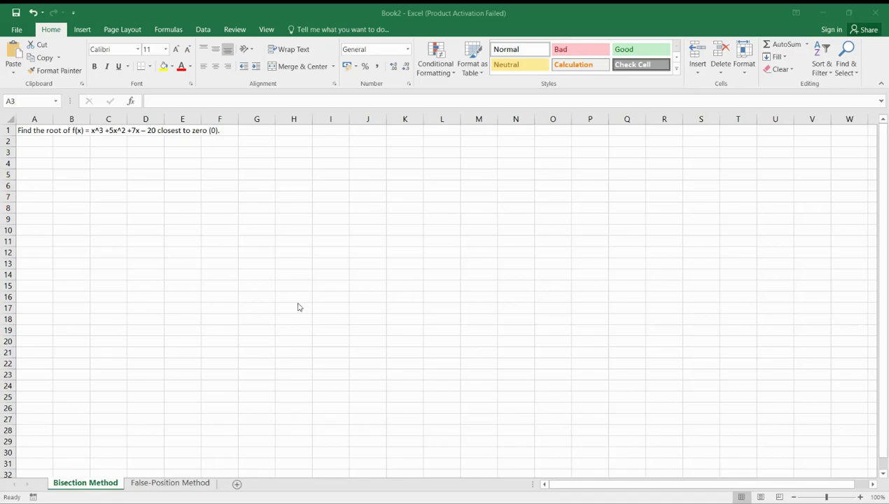
{"action": "mouse_move", "coordinate": [105, 163]}
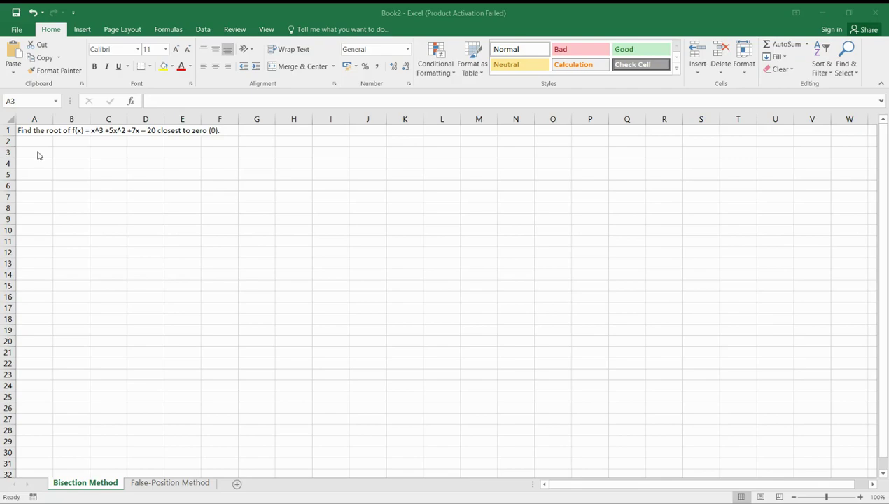
Step: Label A3:D3 as x^3, x^2, x, c with coefficients 1, 5, 7, -20 below, and put x in A6
{"action": "left_click", "coordinate": [33, 142]}
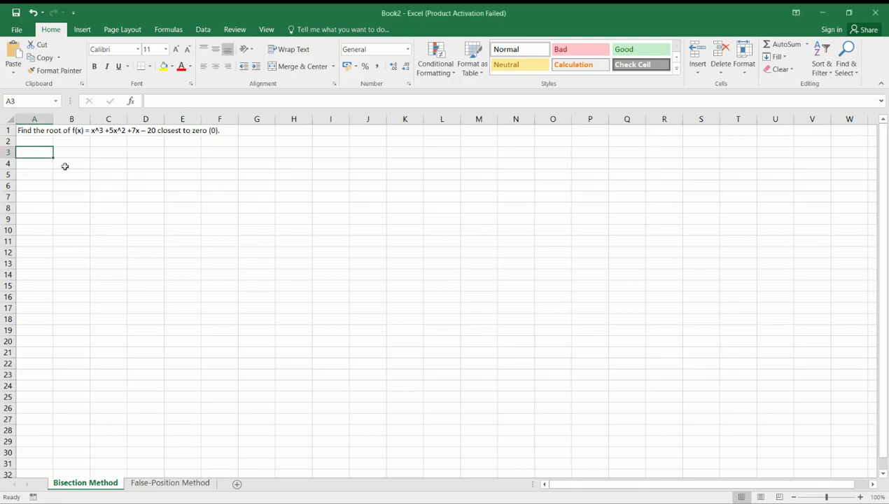
{"action": "type", "text": "x^3"}
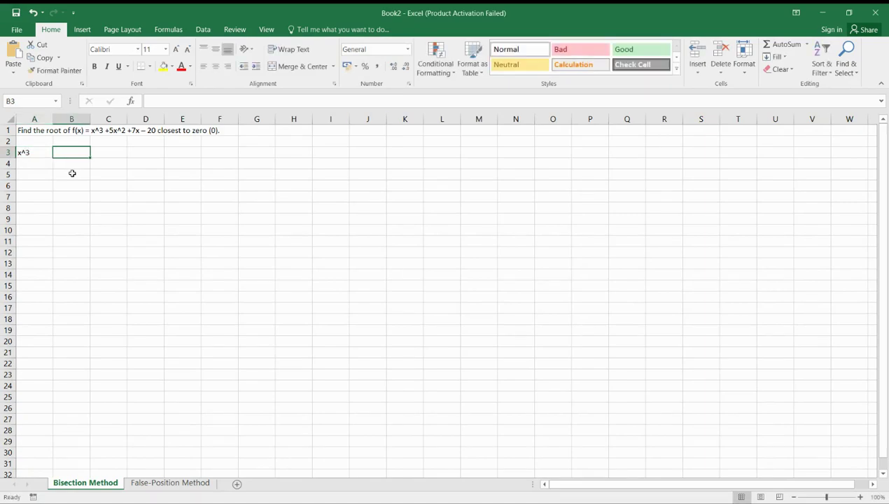
{"action": "type", "text": "x^2"}
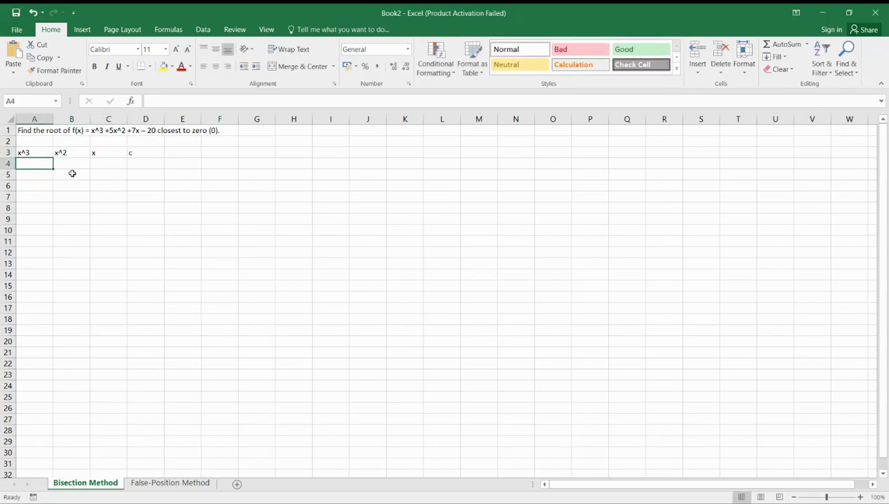
{"action": "type", "text": "1"}
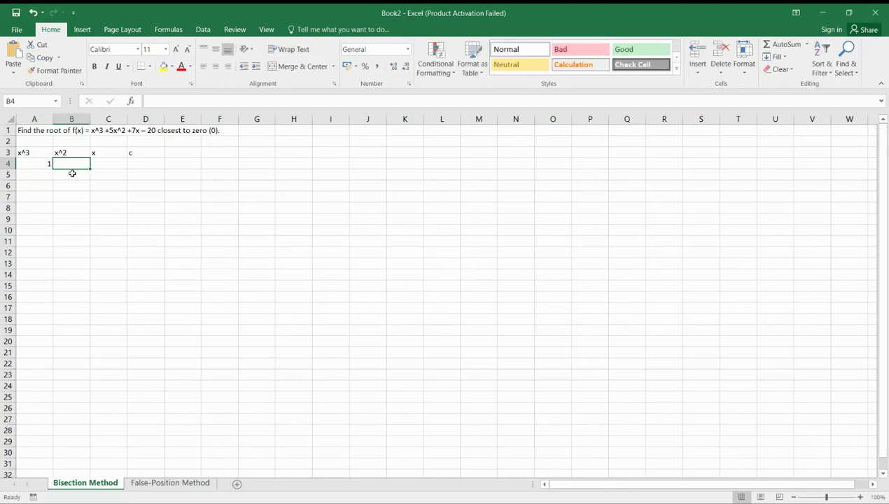
{"action": "type", "text": "5"}
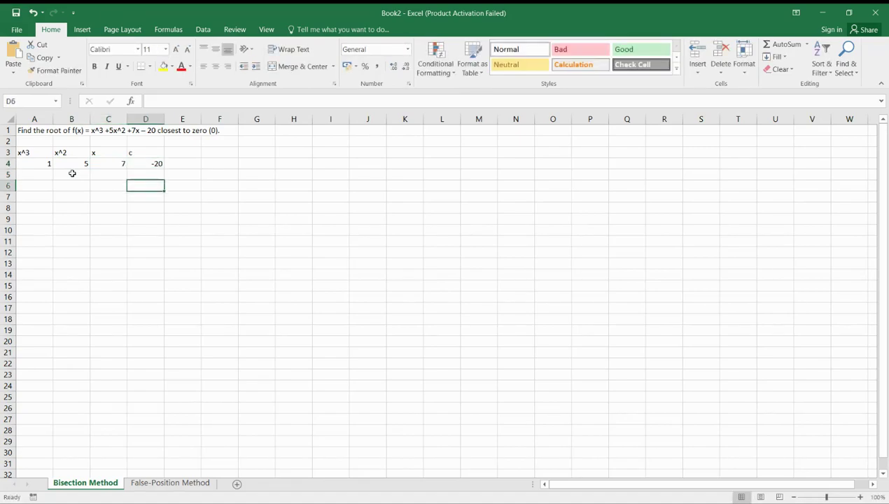
{"action": "left_click", "coordinate": [34, 185]}
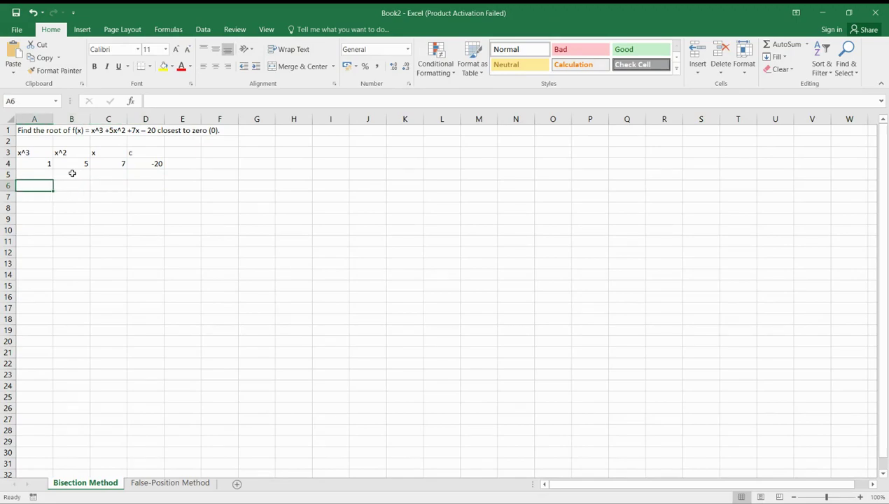
{"action": "mouse_move", "coordinate": [453, 138]}
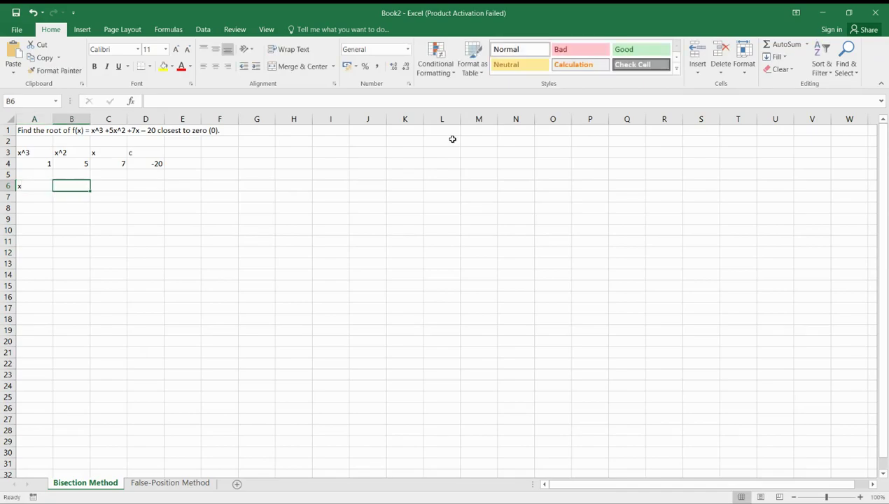
Step: Label B6 as f(x) and enter the first x values -100 and -99 in A7:A8
{"action": "type", "text": "f(x"}
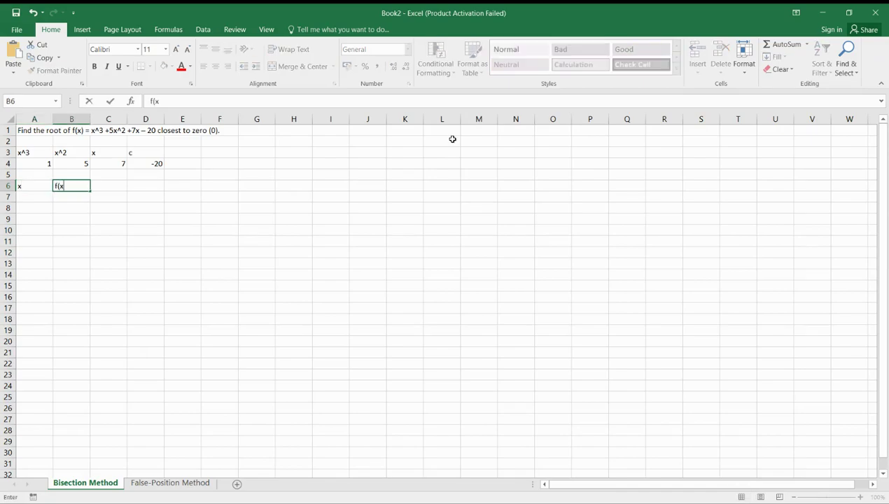
{"action": "key", "text": "Return"}
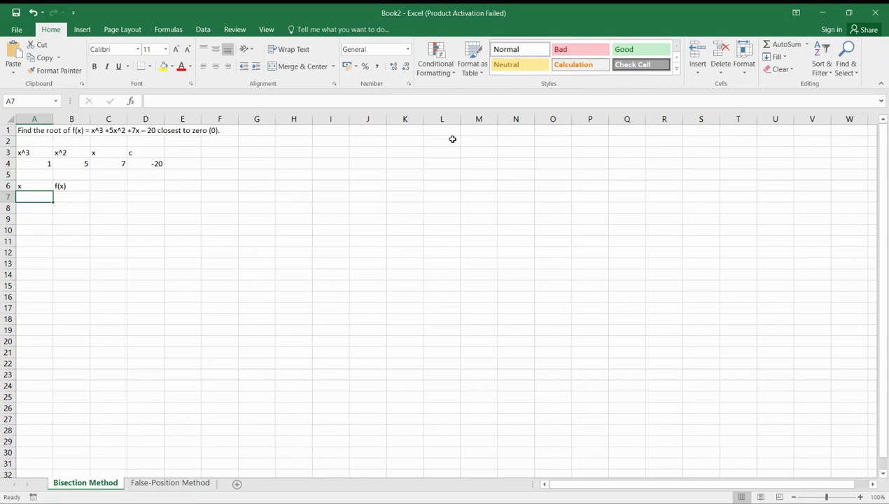
{"action": "type", "text": "-100"}
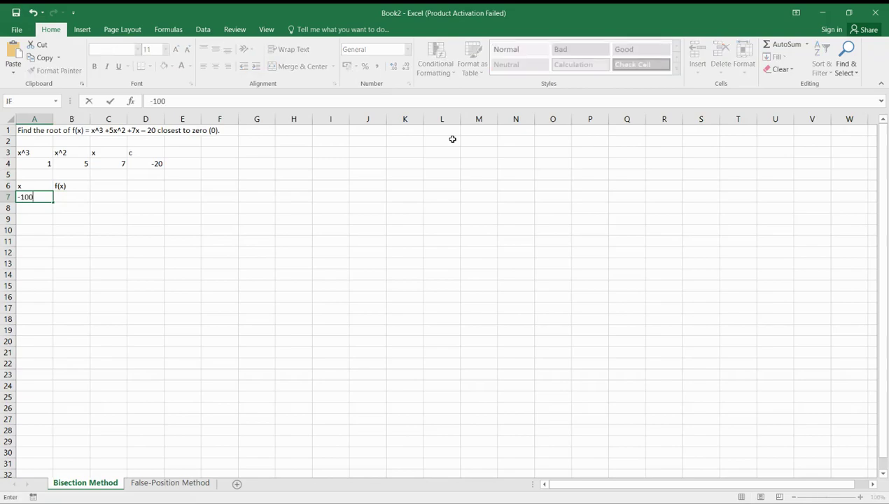
{"action": "key", "text": "Return"}
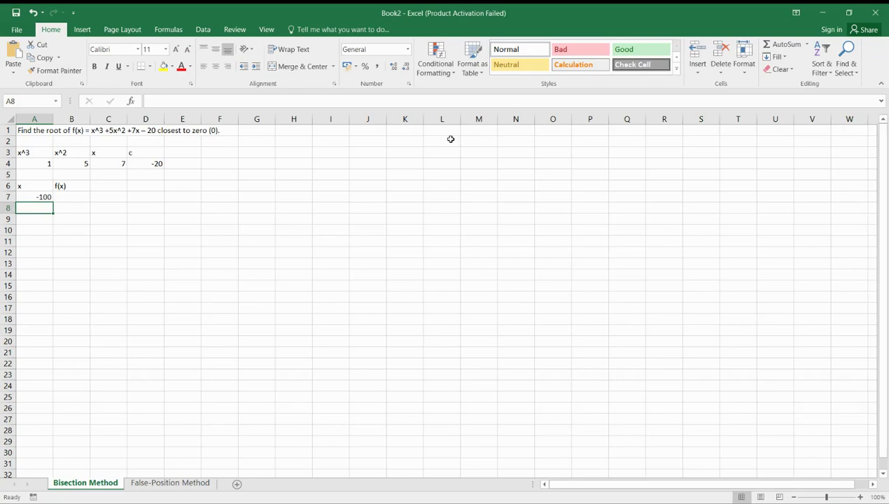
{"action": "type", "text": "-99"}
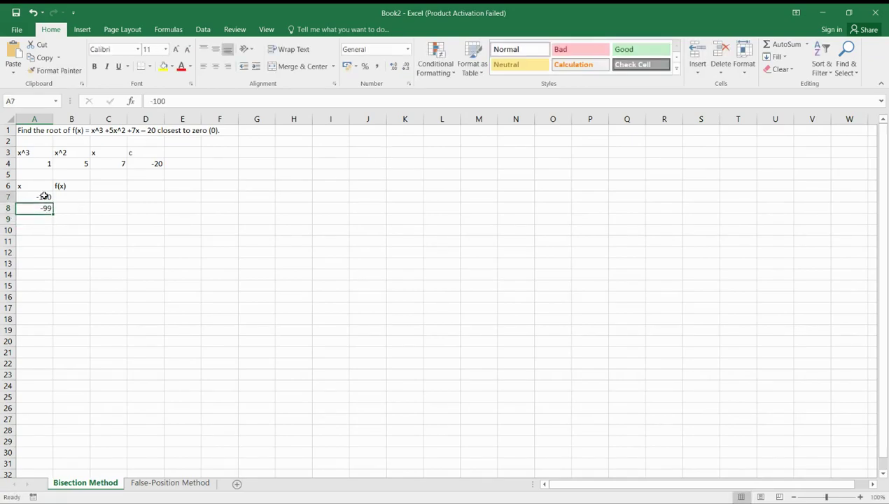
Step: Fill the x series from -100 down to 100 in row 207
{"action": "left_click_drag", "start_coordinate": [33, 197], "coordinate": [34, 208]}
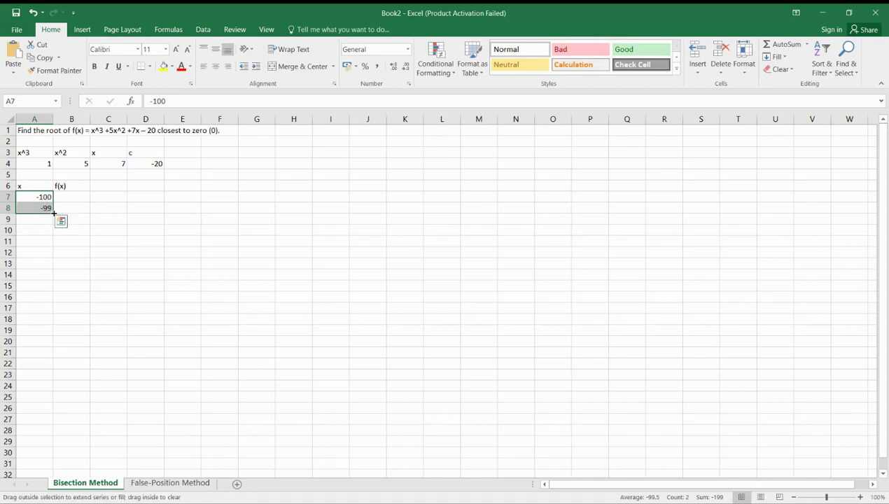
{"action": "scroll", "scroll_direction": "down", "scroll_amount": 3}
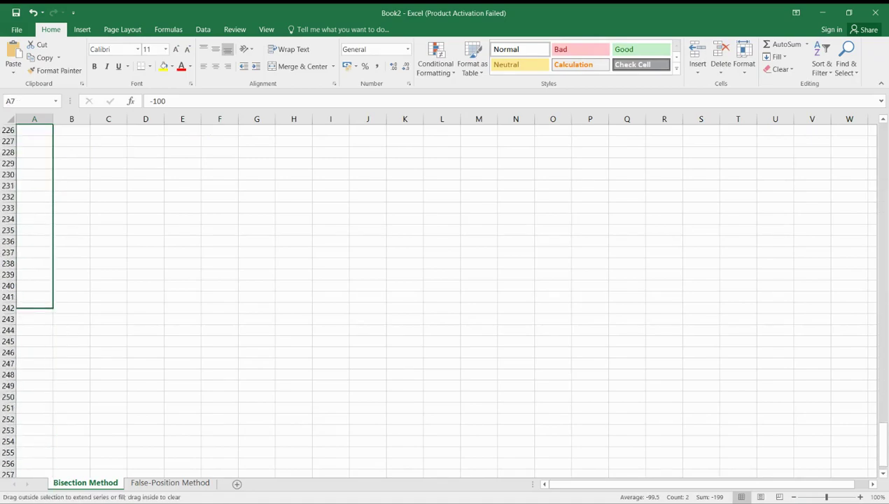
{"action": "scroll", "scroll_direction": "down", "scroll_amount": 3}
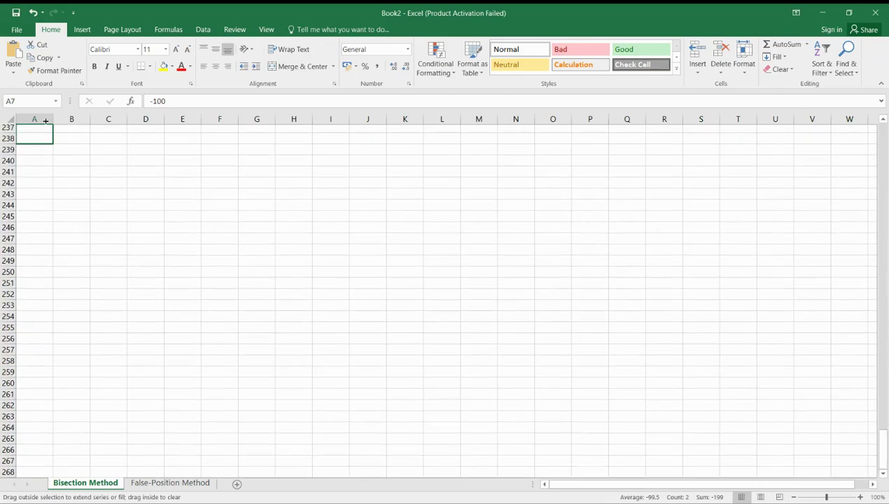
{"action": "scroll", "scroll_direction": "up", "scroll_amount": 3}
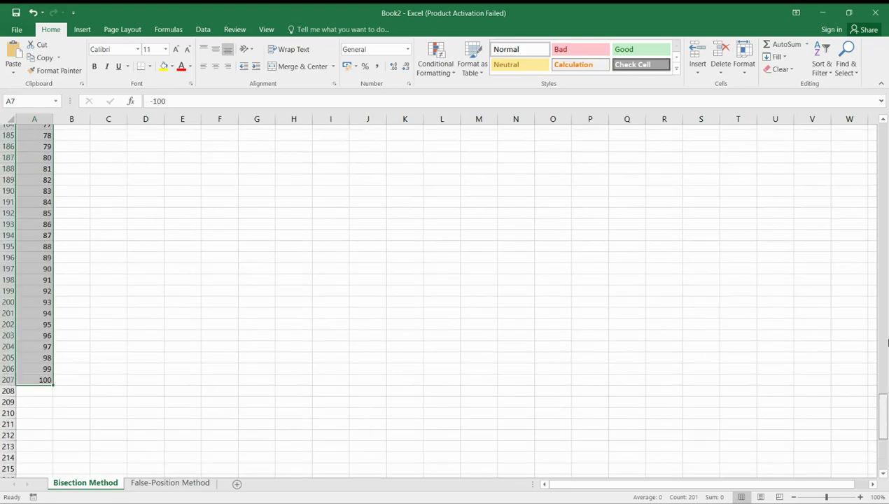
{"action": "scroll", "scroll_direction": "up", "scroll_amount": 3}
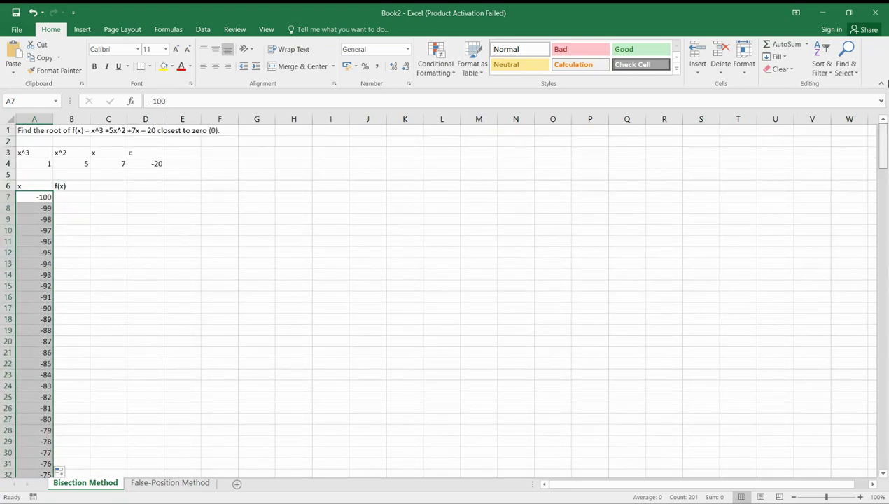
Step: Start B7's formula with the absolute x^3 coefficient times A7^3
{"action": "left_click", "coordinate": [71, 197]}
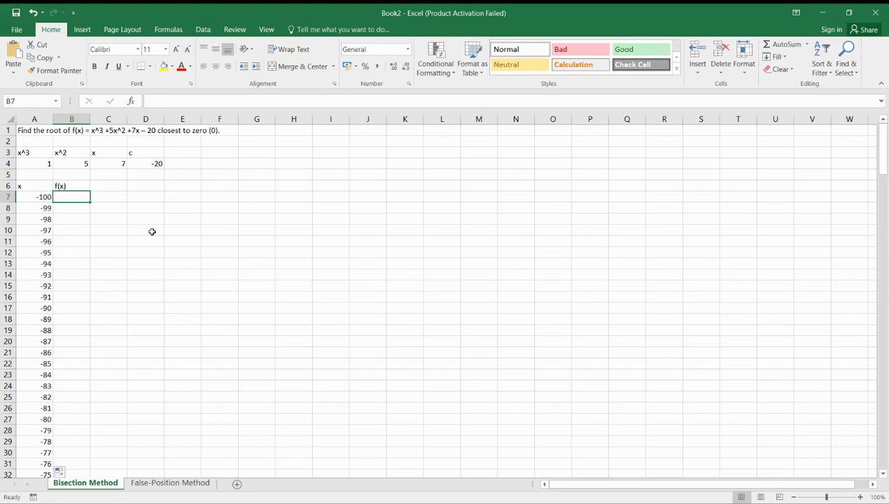
{"action": "type", "text": "="}
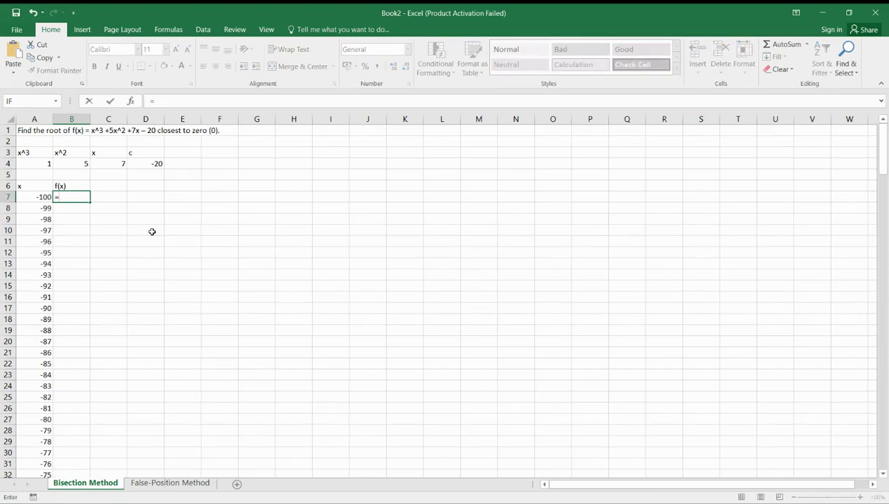
{"action": "left_click", "coordinate": [72, 185]}
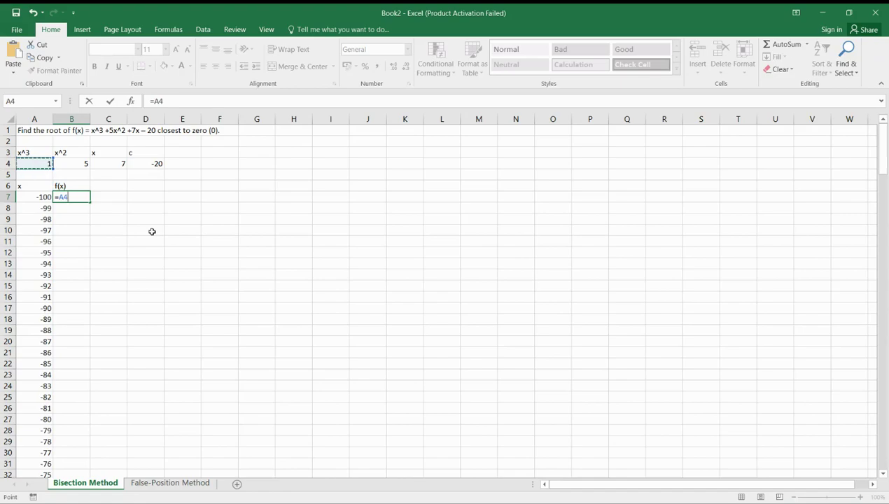
{"action": "key", "text": "F4"}
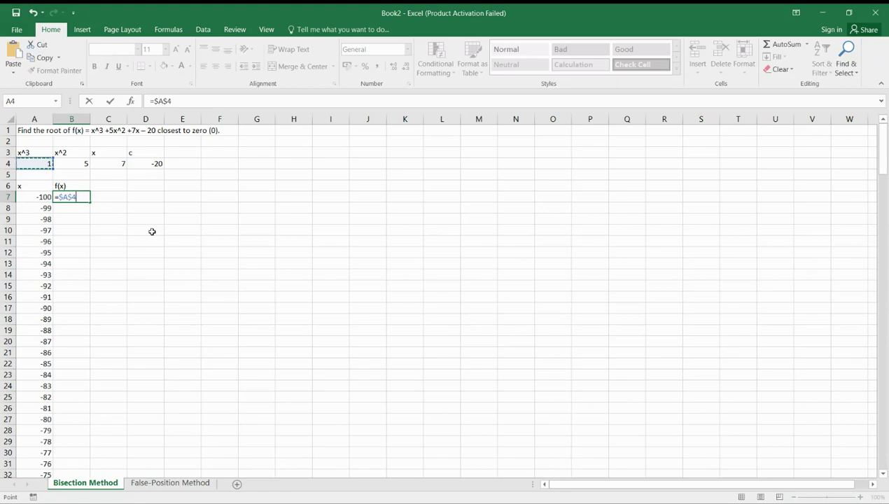
{"action": "type", "text": "*"}
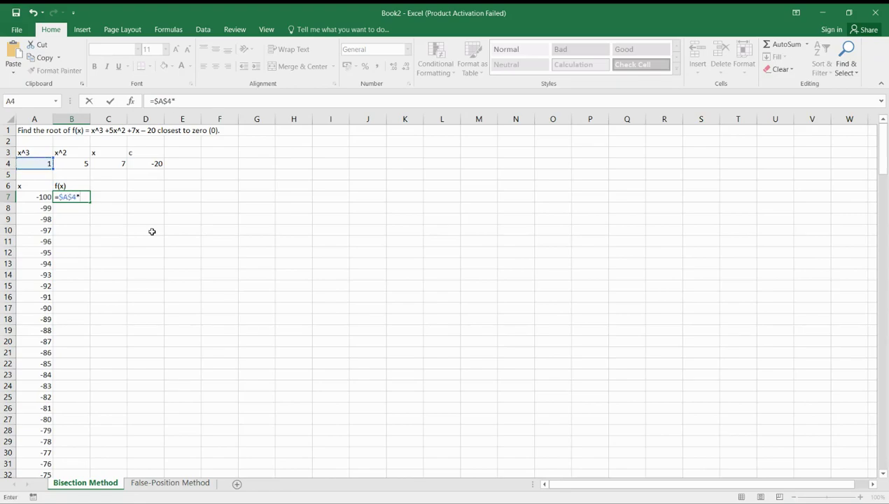
{"action": "left_click", "coordinate": [43, 197]}
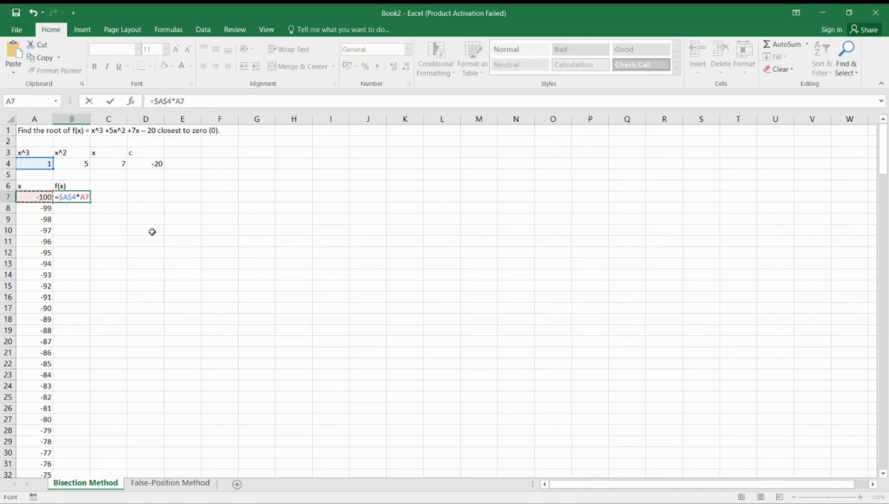
{"action": "type", "text": "^3"}
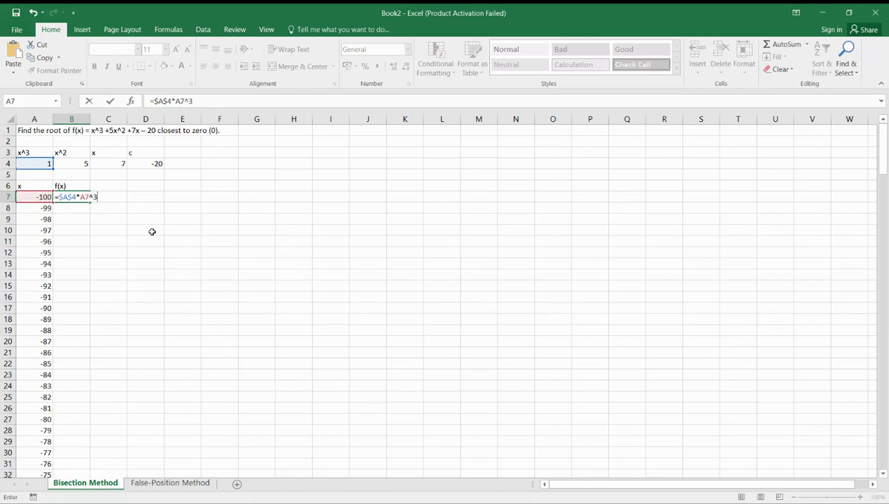
{"action": "type", "text": "+B4"}
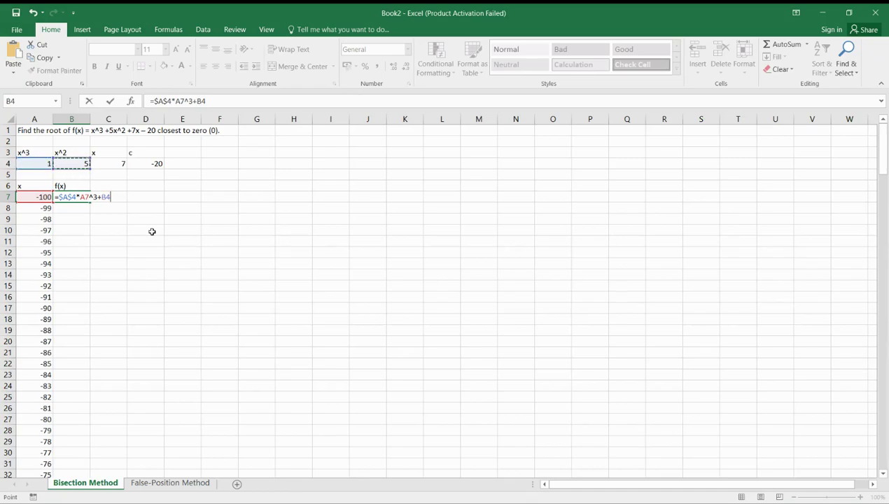
Step: Complete =$A$4*A7^3+$B$4*A7^2+$C$4*A7+$D$4 so B7 shows -950720
{"action": "key", "text": "f4"}
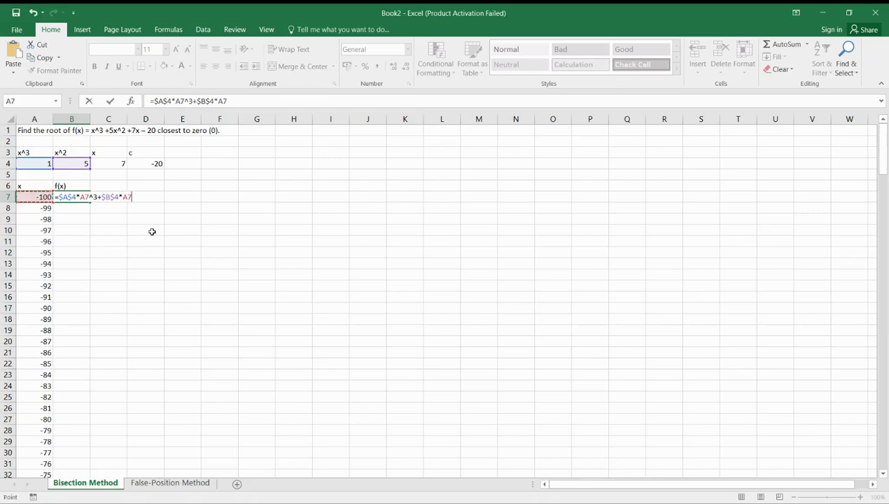
{"action": "type", "text": "^2"}
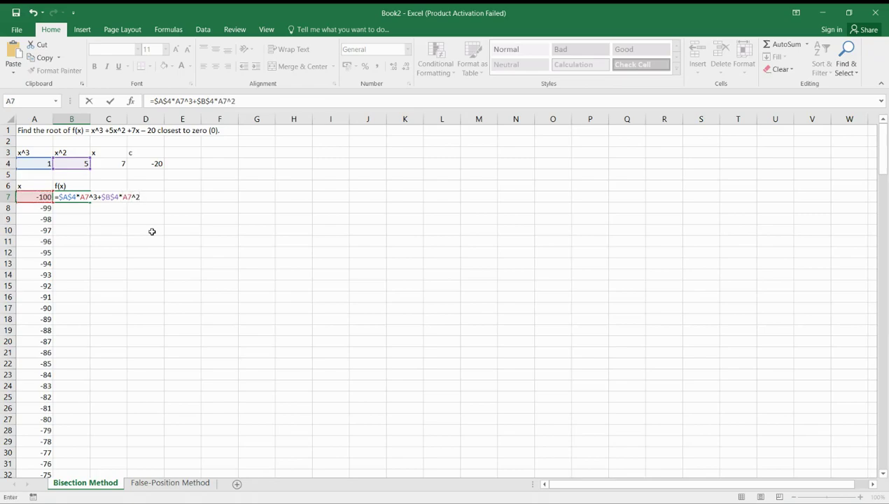
{"action": "type", "text": "2+"}
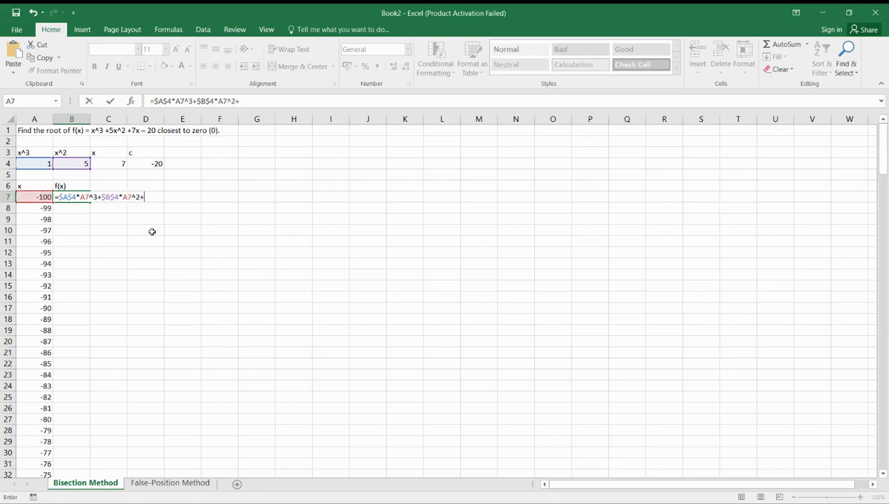
{"action": "left_click", "coordinate": [107, 163]}
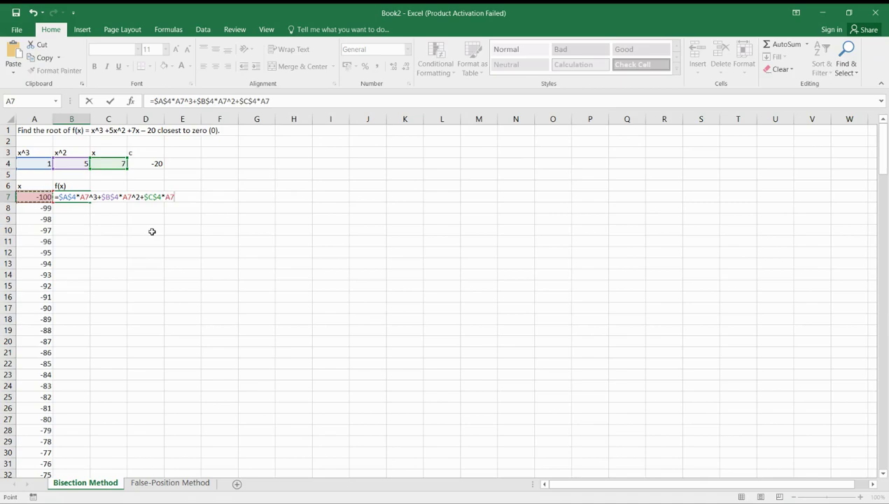
{"action": "type", "text": "+$D$4"}
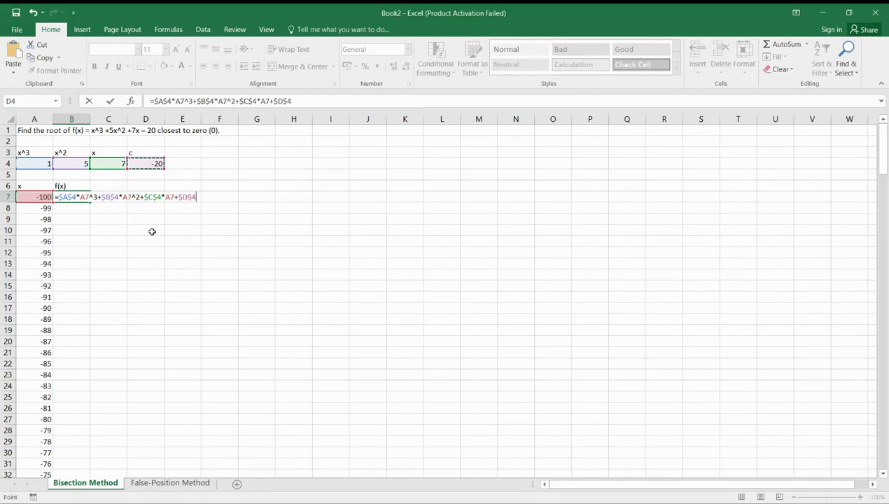
{"action": "key", "text": "Return"}
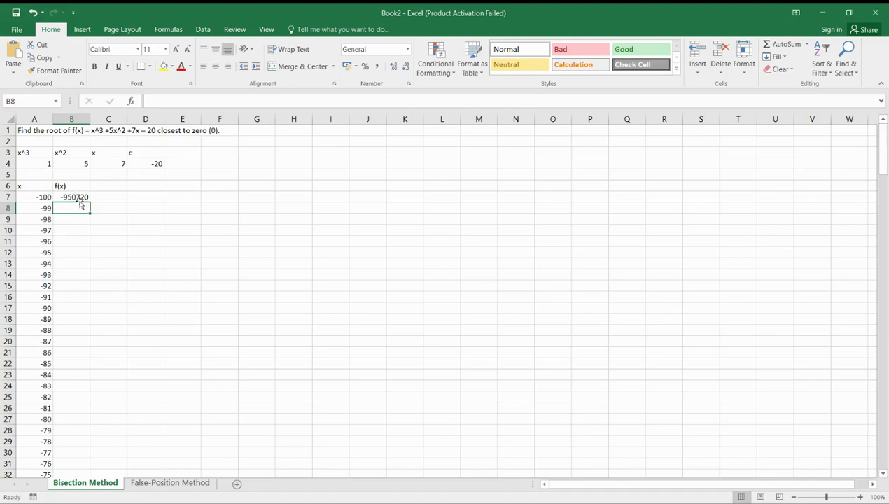
{"action": "left_click", "coordinate": [71, 197]}
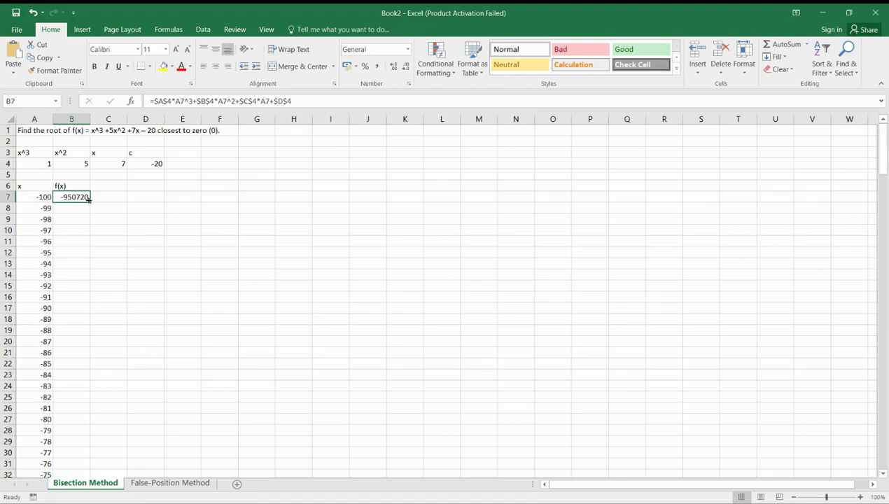
Step: Format B7 as Number with 10 decimals and red negatives, then fill f(x) down to B207
{"action": "right_click", "coordinate": [73, 196]}
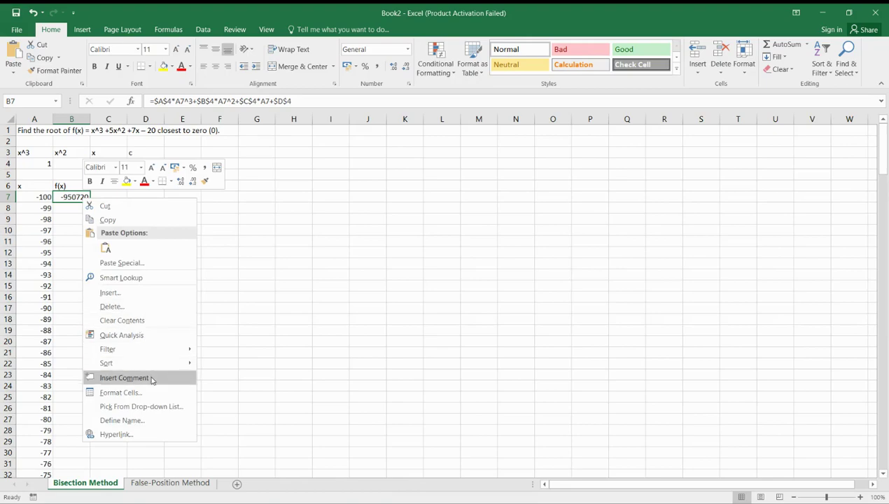
{"action": "mouse_move", "coordinate": [156, 420]}
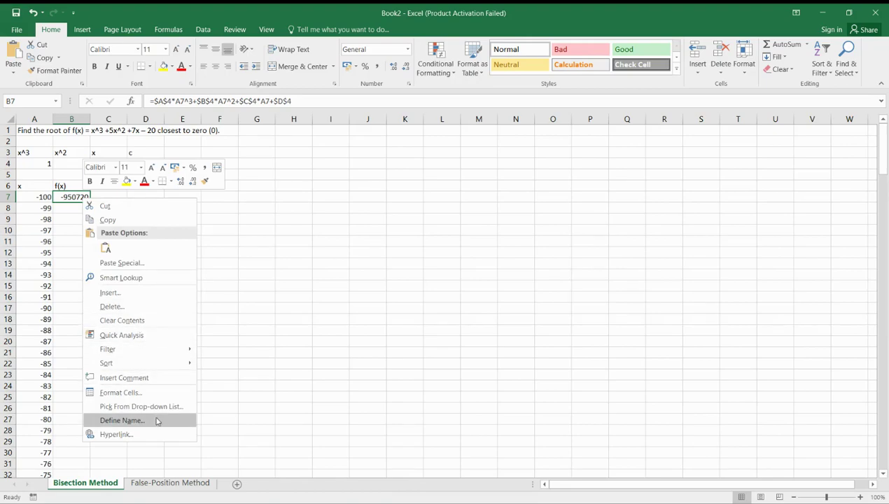
{"action": "left_click", "coordinate": [121, 392]}
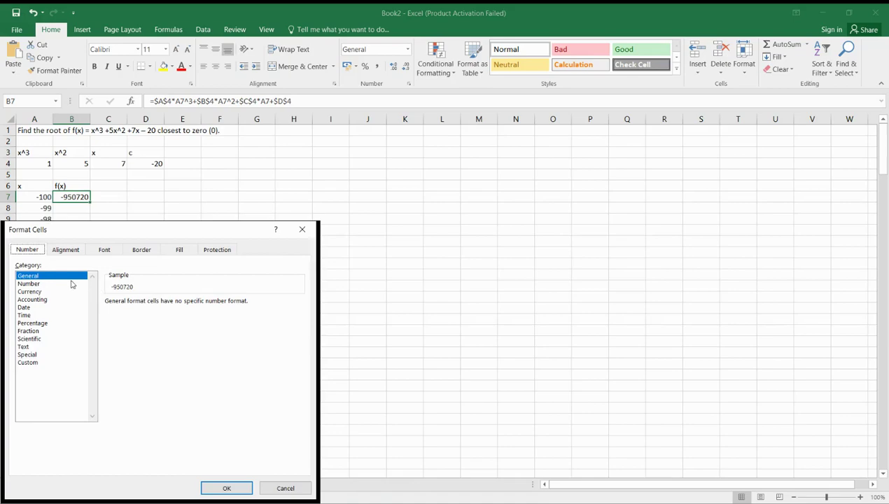
{"action": "left_click", "coordinate": [29, 283]}
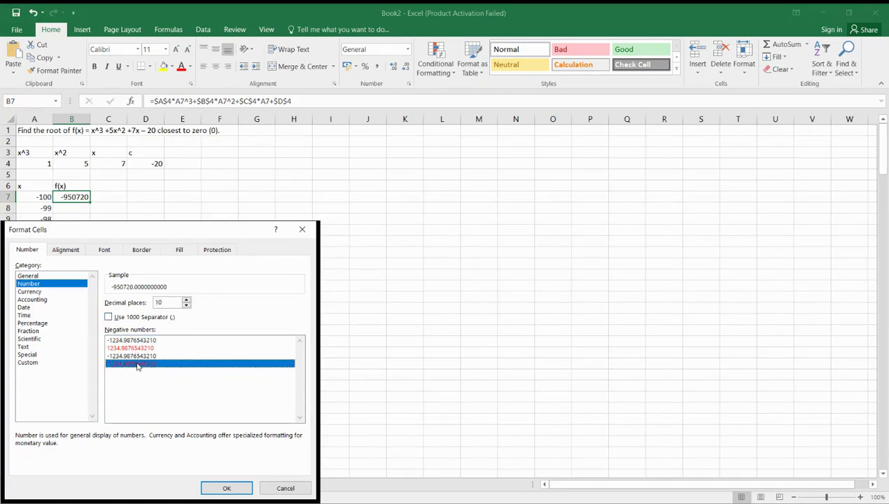
{"action": "mouse_move", "coordinate": [226, 488]}
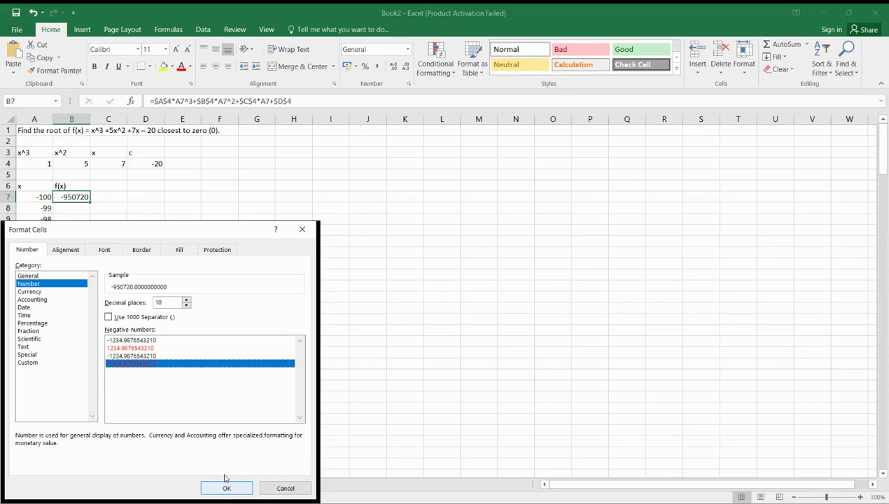
{"action": "left_click", "coordinate": [226, 488]}
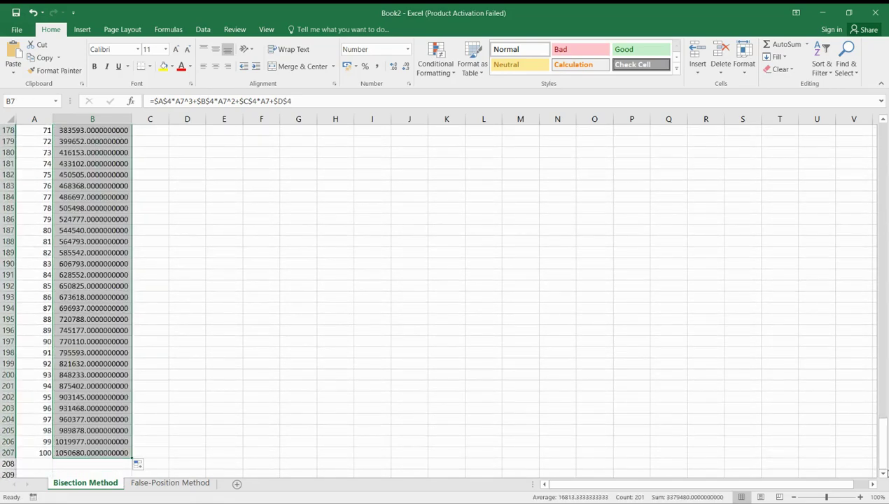
{"action": "left_click", "coordinate": [409, 319]}
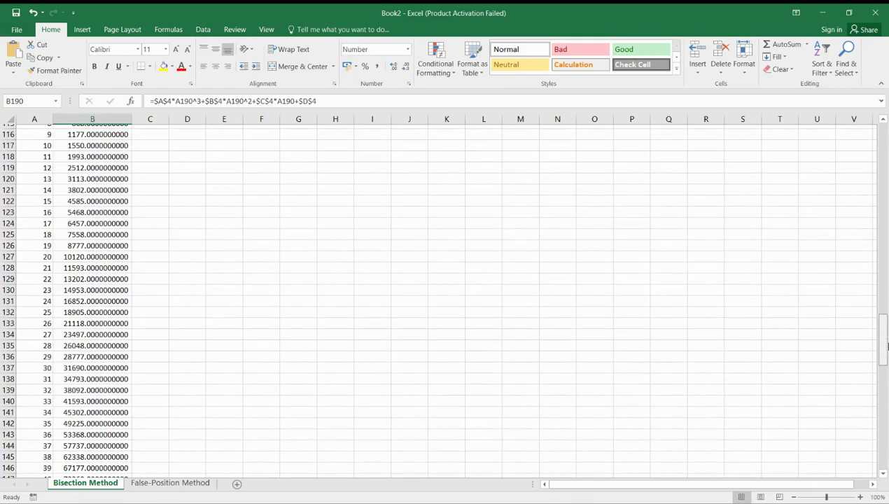
{"action": "scroll", "scroll_direction": "up", "scroll_amount": 3}
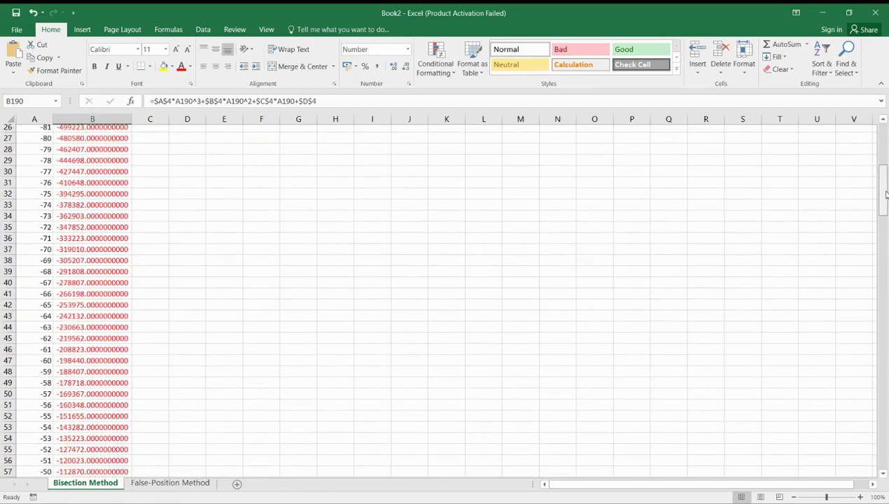
{"action": "scroll", "scroll_direction": "up", "scroll_amount": 3}
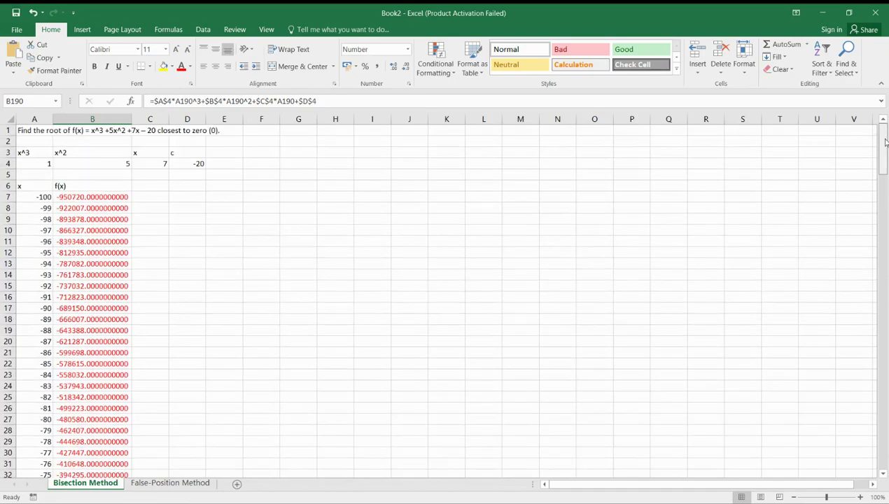
{"action": "scroll", "scroll_direction": "down", "scroll_amount": 3}
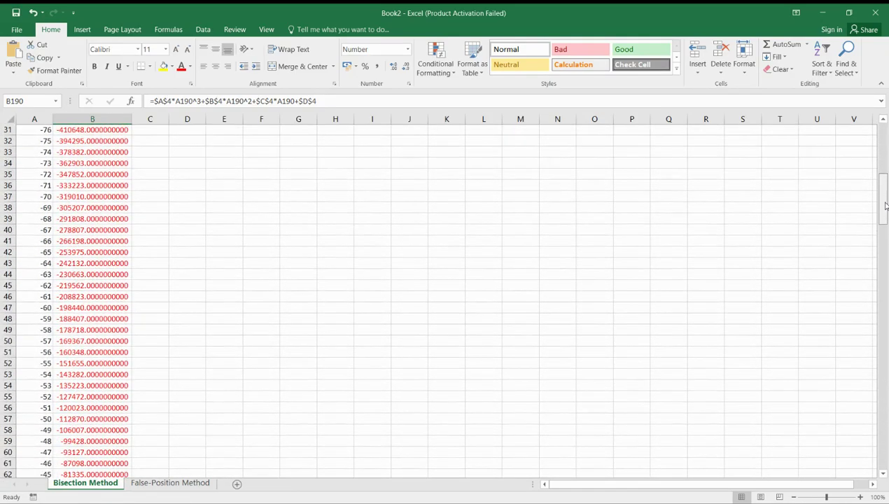
{"action": "scroll", "scroll_direction": "down", "scroll_amount": 3}
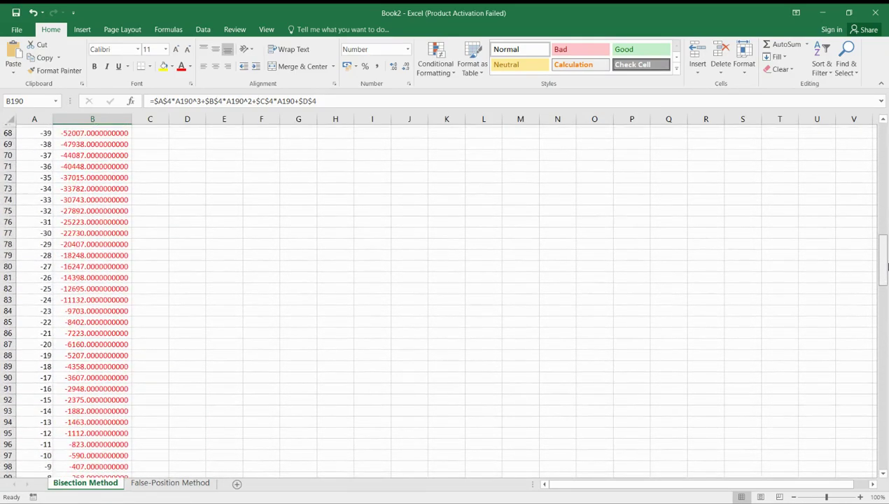
{"action": "scroll", "scroll_direction": "down", "scroll_amount": 3}
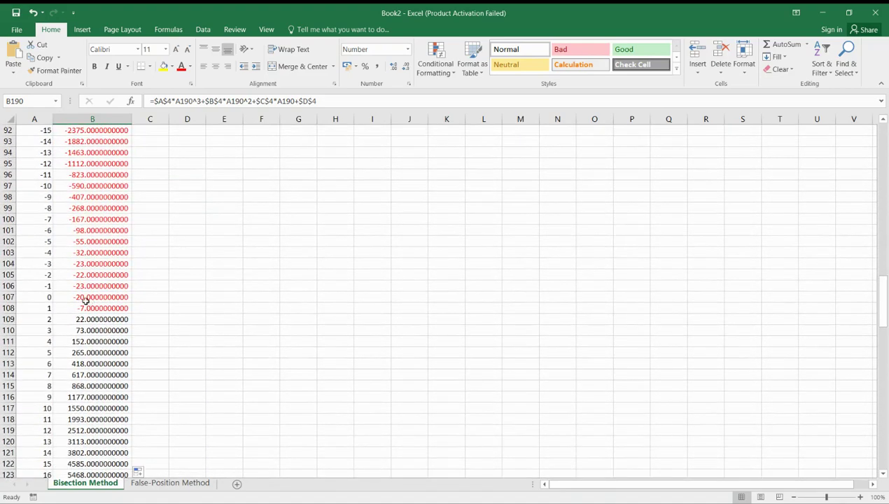
{"action": "left_click", "coordinate": [34, 308]}
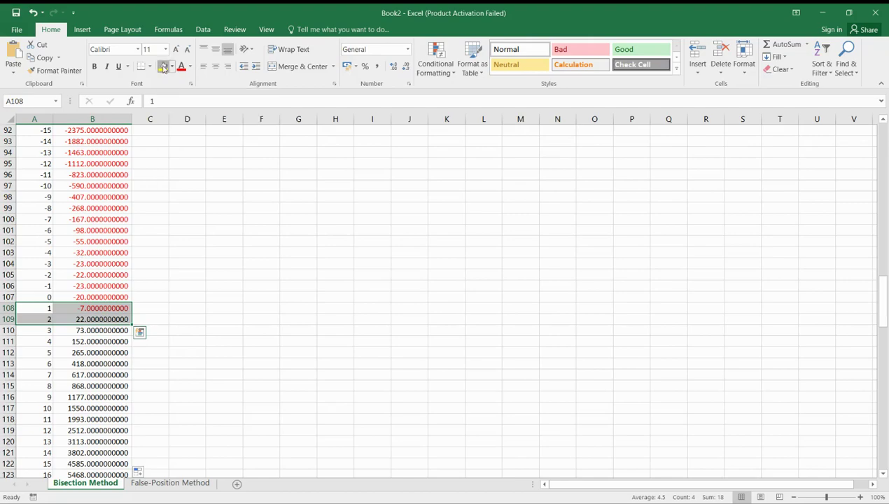
Step: Highlight the sign-change rows for x = 1 and x = 2 in yellow
{"action": "left_click", "coordinate": [93, 296]}
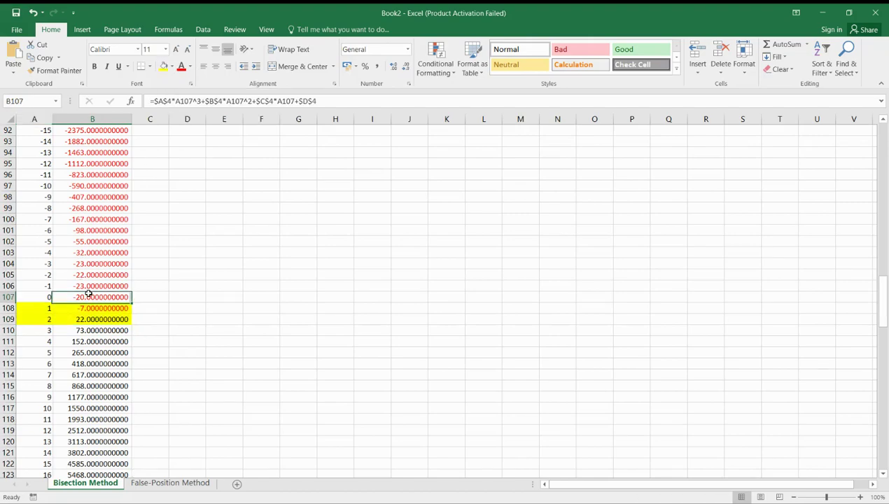
{"action": "left_click", "coordinate": [374, 49]}
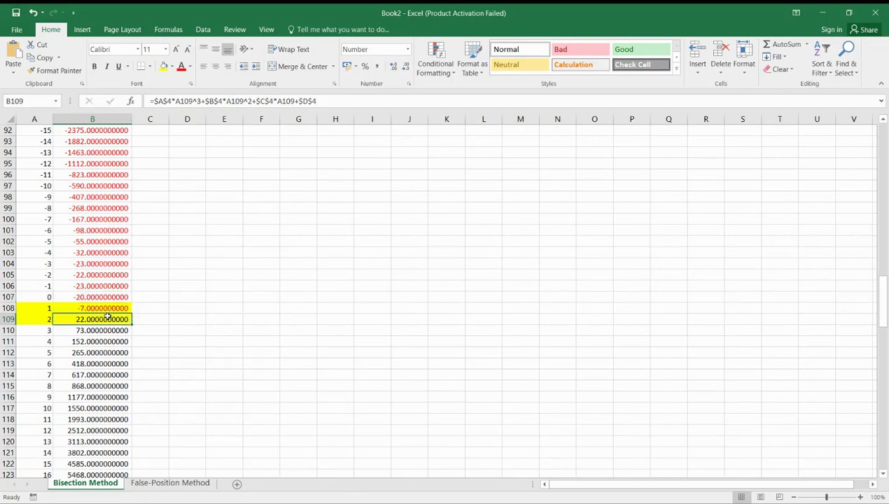
{"action": "left_click", "coordinate": [34, 307]}
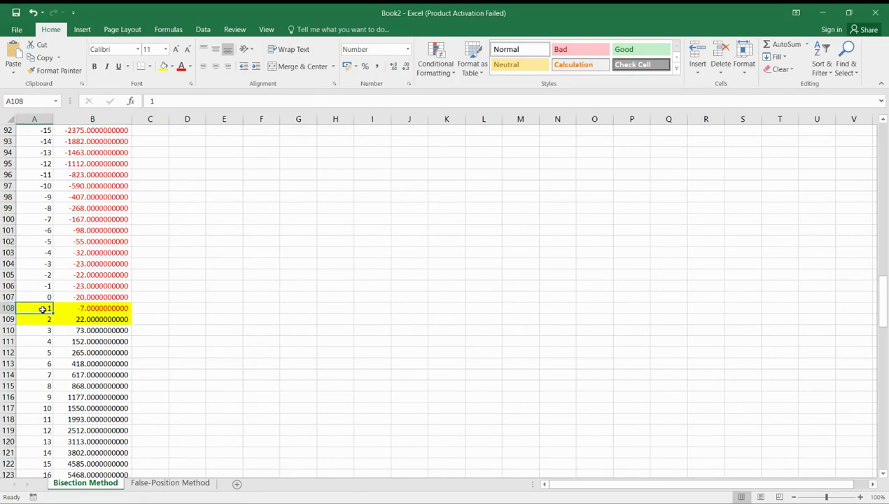
{"action": "left_click_drag", "start_coordinate": [34, 308], "coordinate": [34, 320]}
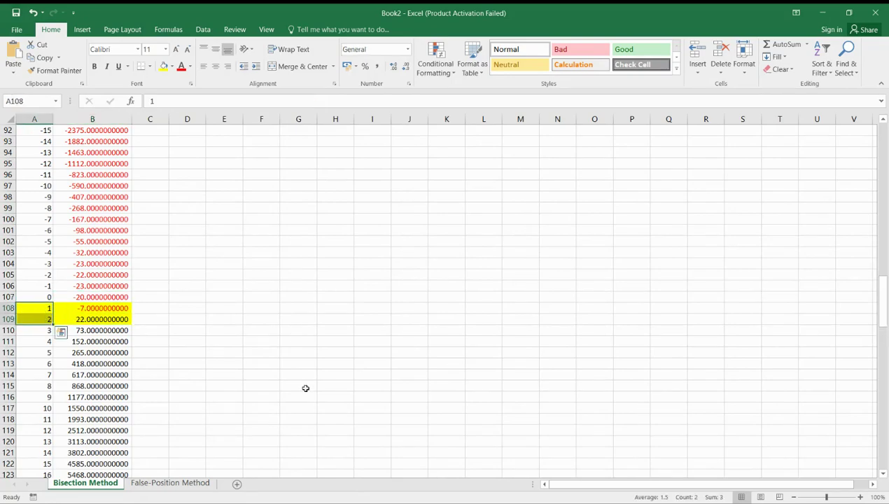
Step: Label the x = 1 and x = 2 rows as xn and xp beside them
{"action": "left_click", "coordinate": [149, 308]}
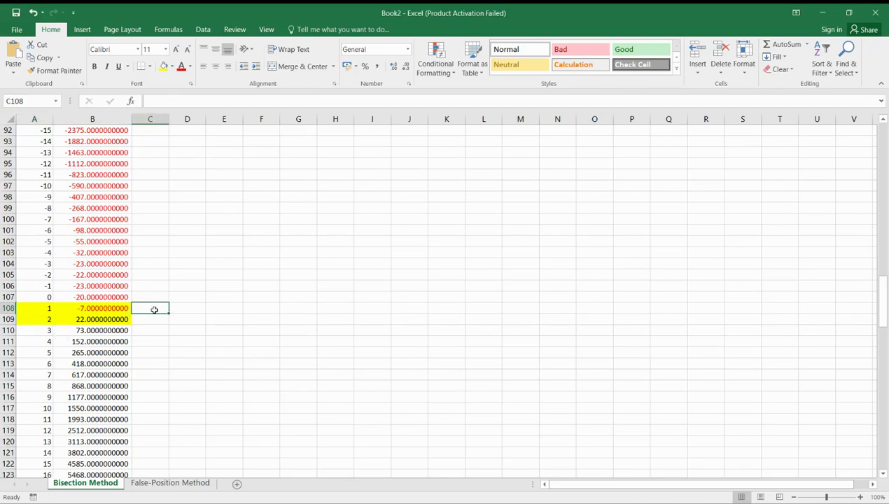
{"action": "type", "text": "xn"}
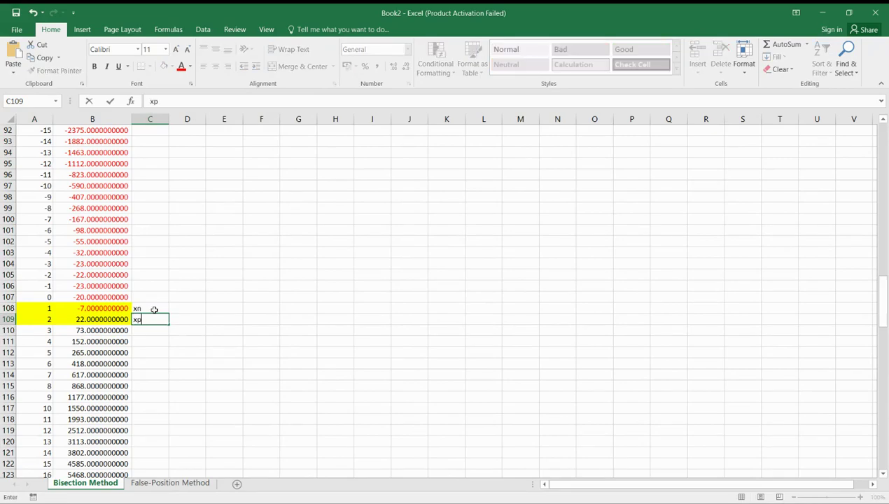
{"action": "key", "text": "Return"}
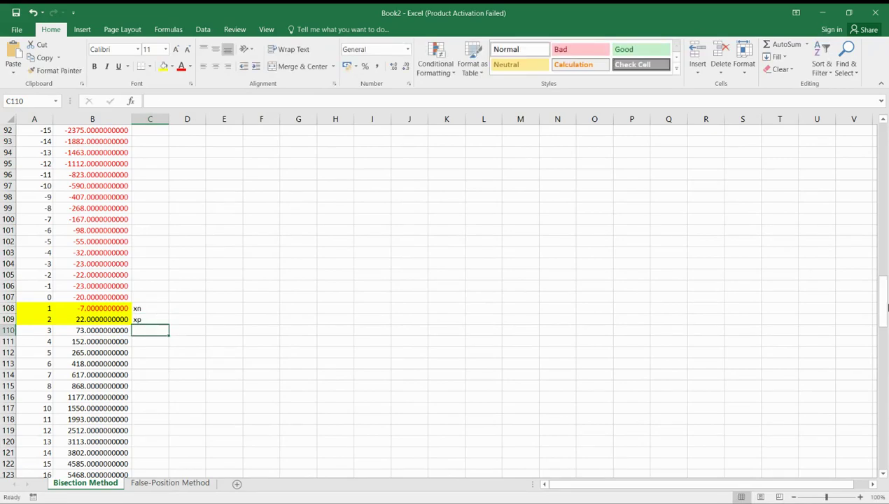
{"action": "scroll", "scroll_direction": "up", "scroll_amount": 3}
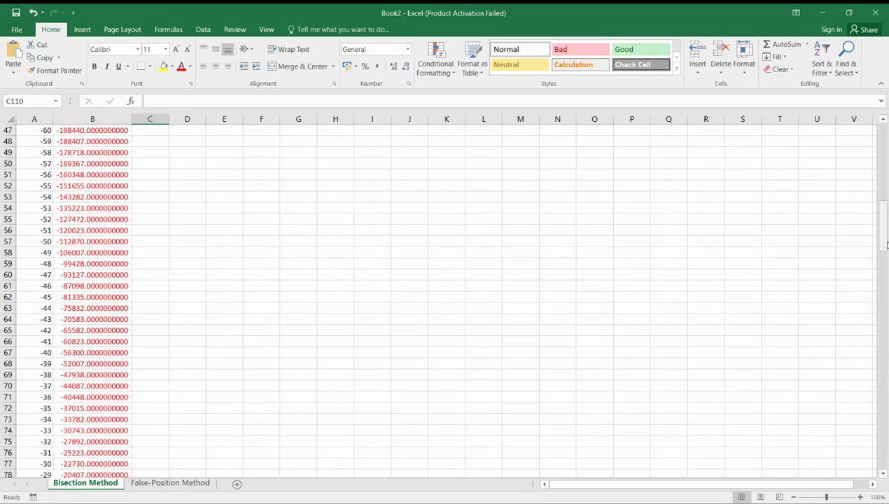
Step: Add the heading "bisection method" in F3
{"action": "left_click", "coordinate": [261, 152]}
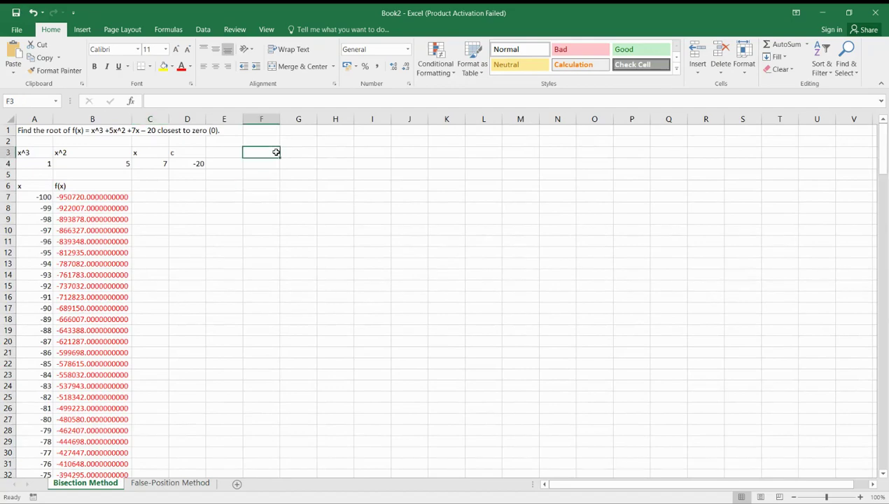
{"action": "type", "text": "bisection"}
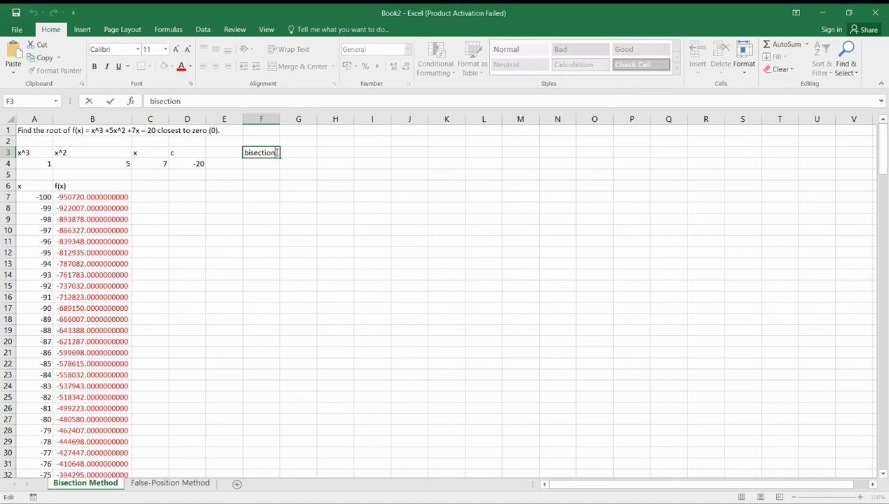
{"action": "type", "text": "method"}
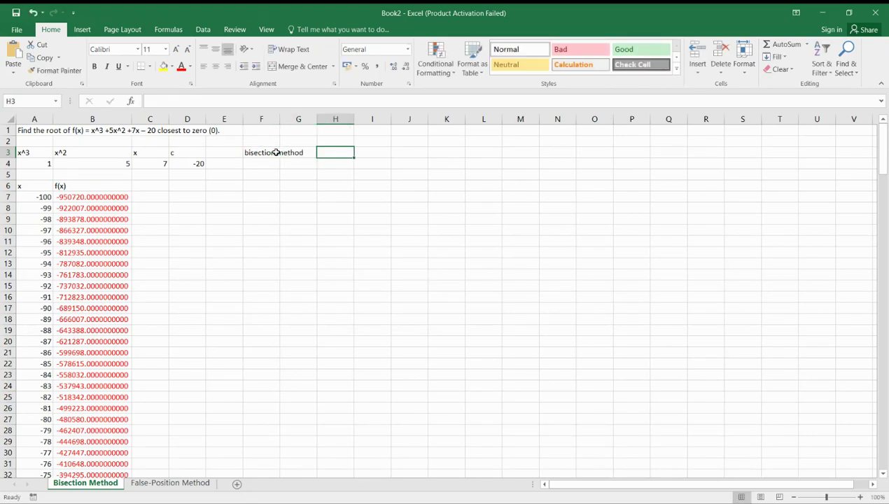
Step: Write the note xnew = (xn + xp)/2 in H3 and start the xn column header
{"action": "type", "text": "xne"}
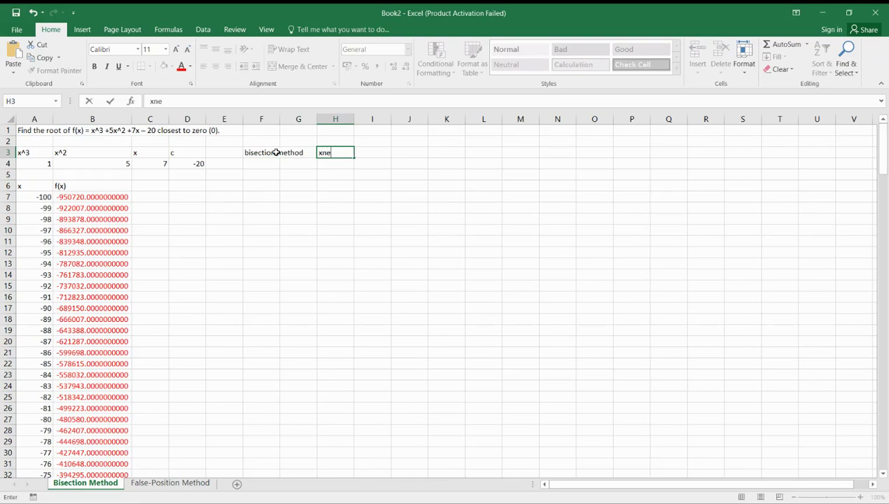
{"action": "type", "text": "w ="}
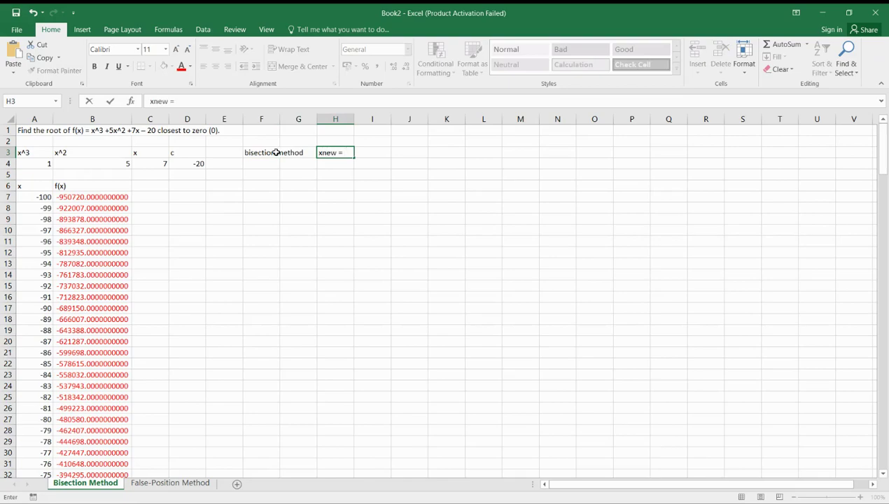
{"action": "type", "text": "(x"}
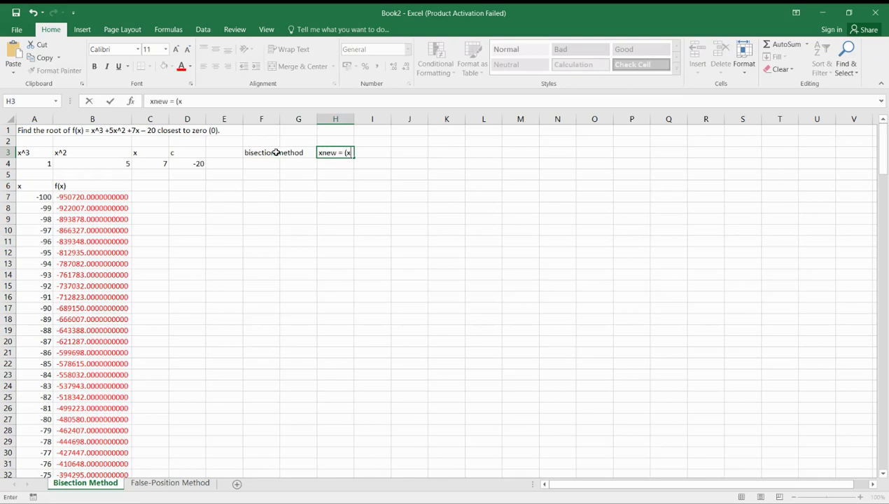
{"action": "type", "text": "n"}
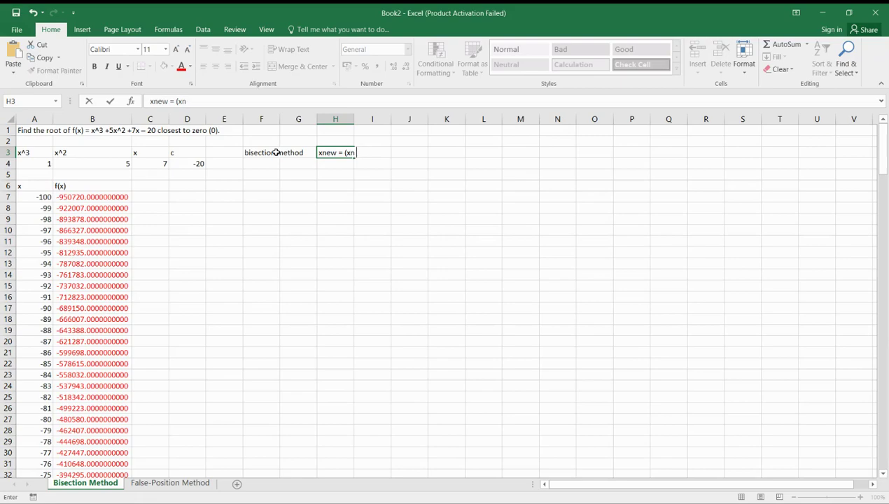
{"action": "type", "text": "+ x"}
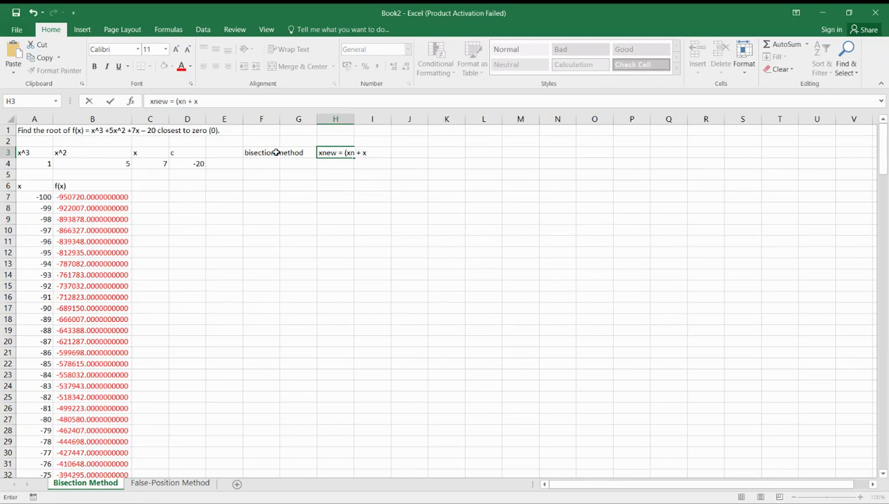
{"action": "type", "text": "p)/"}
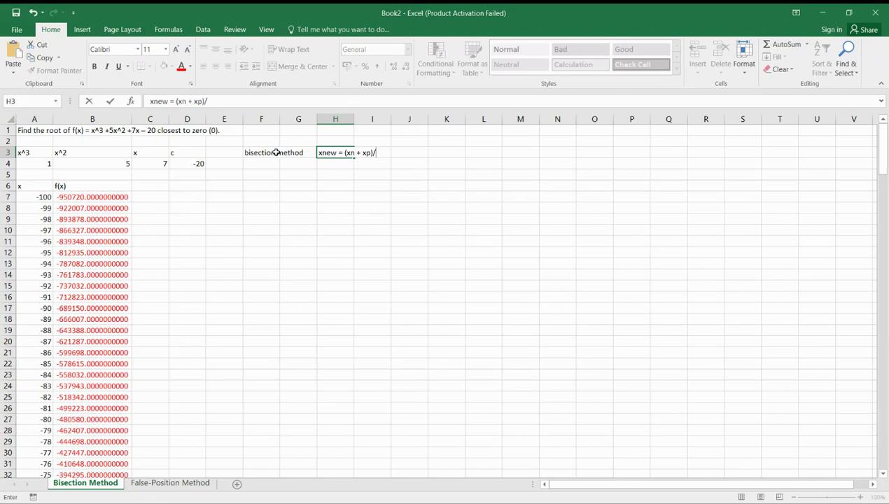
{"action": "key", "text": "Return"}
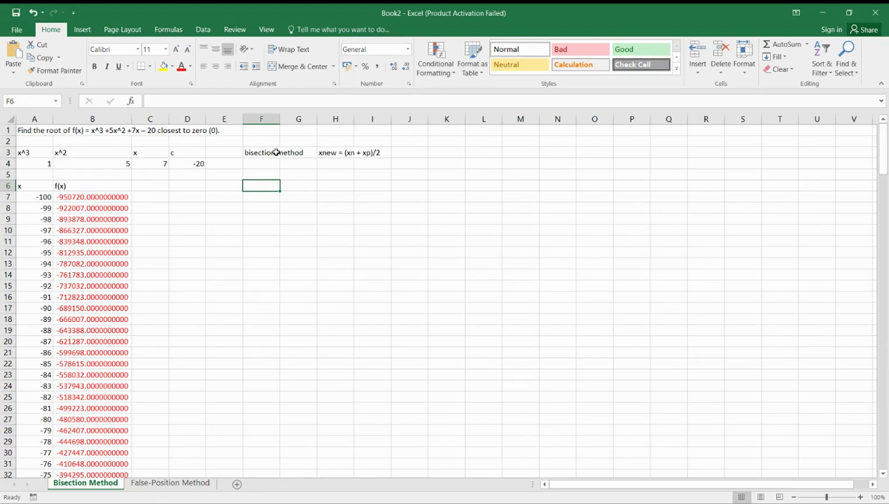
{"action": "type", "text": "xn"}
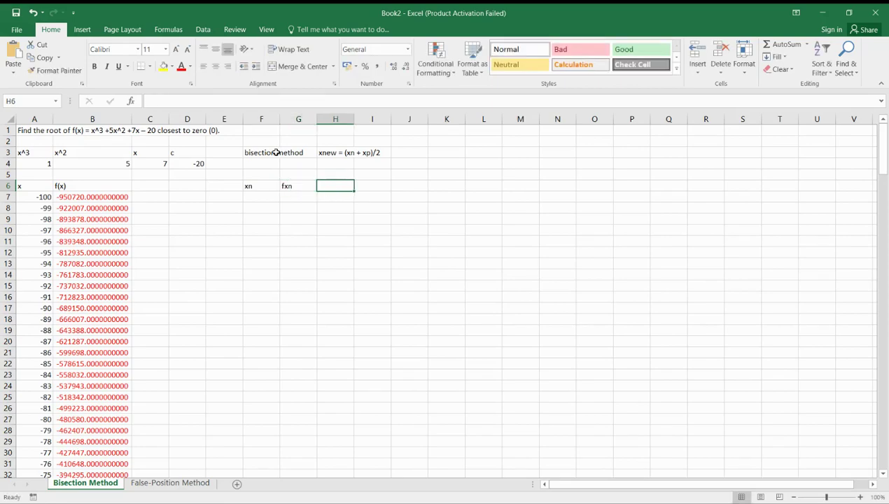
Step: Head F6:K6 with xn, fxn, xp, fxp, xnew, fxnew and enter starting values 1 and 2
{"action": "type", "text": "xp"}
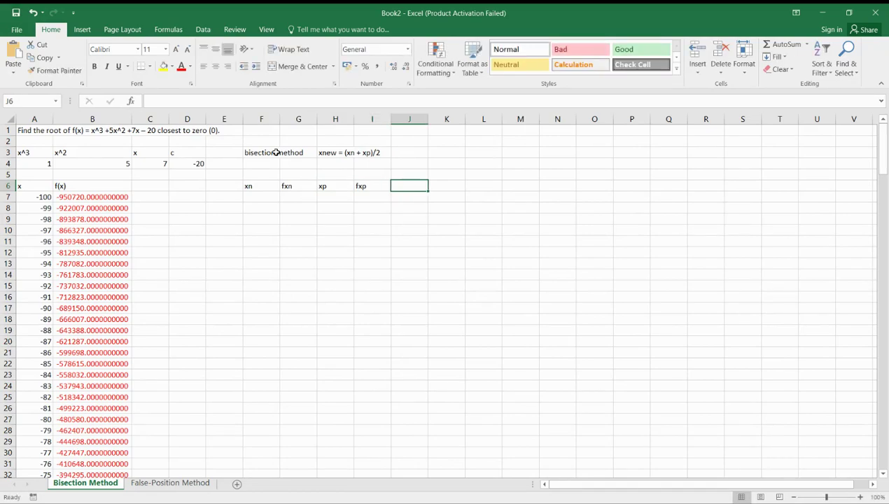
{"action": "type", "text": "new"}
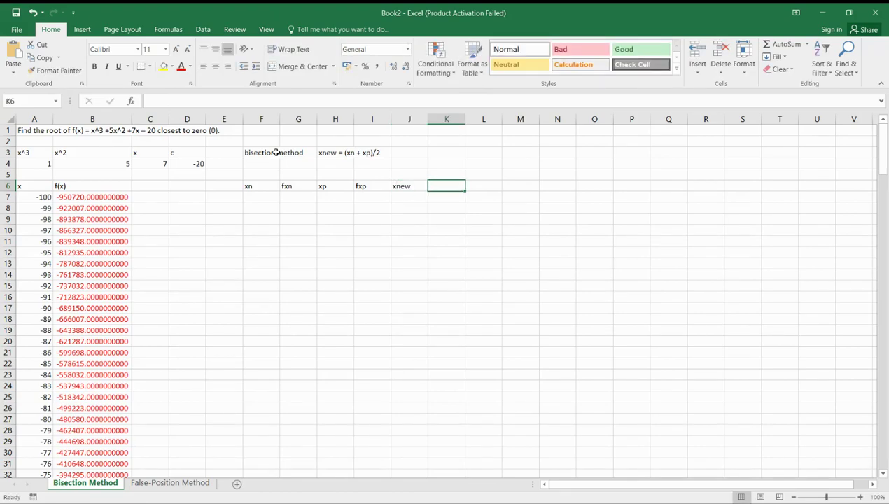
{"action": "type", "text": "fxnew"}
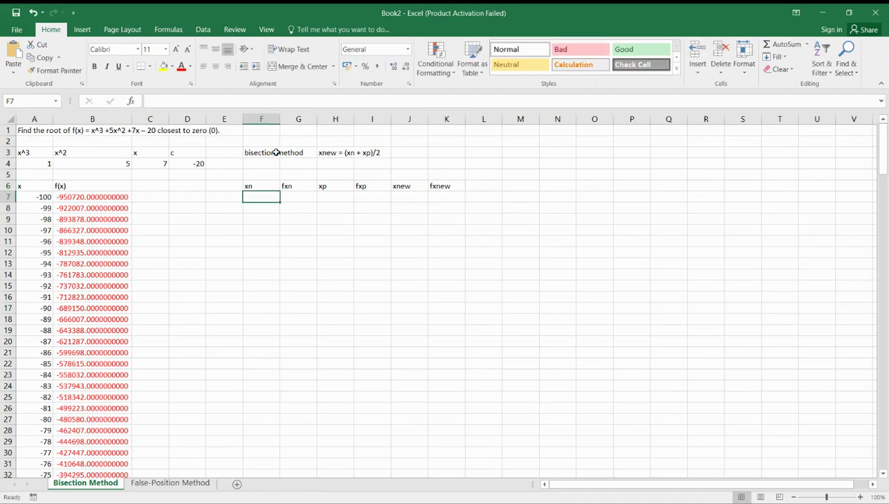
{"action": "mouse_move", "coordinate": [157, 210]}
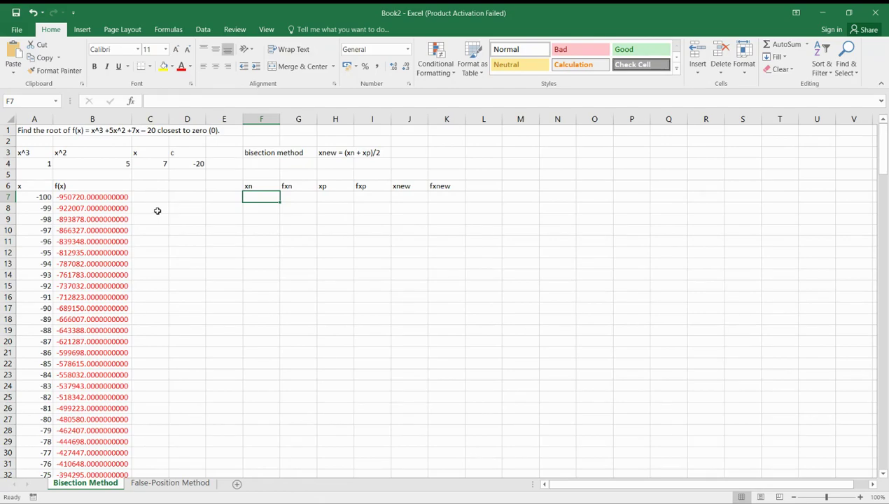
{"action": "type", "text": "1"}
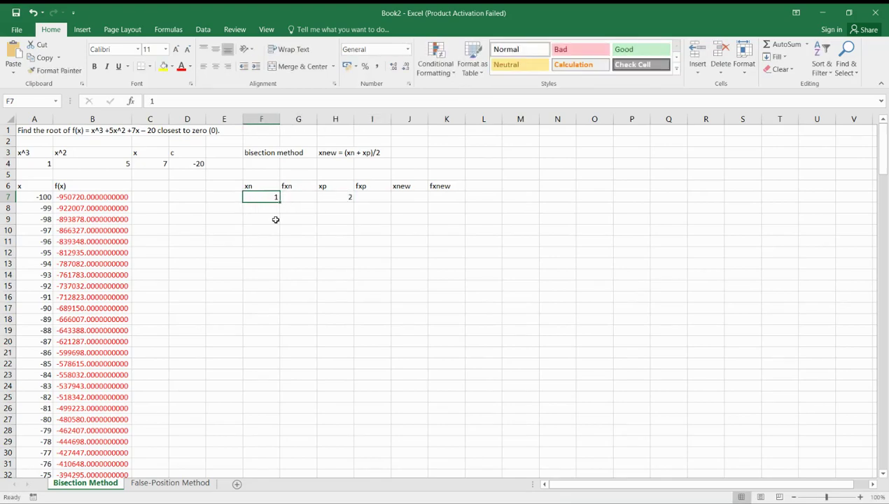
Step: Format the xn and xp starting values as Number with 10 decimal places
{"action": "right_click", "coordinate": [262, 196]}
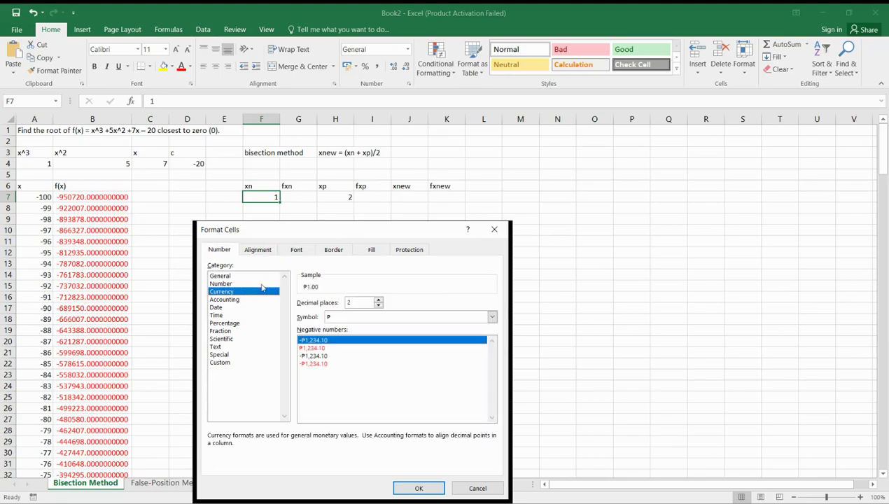
{"action": "left_click", "coordinate": [220, 275]}
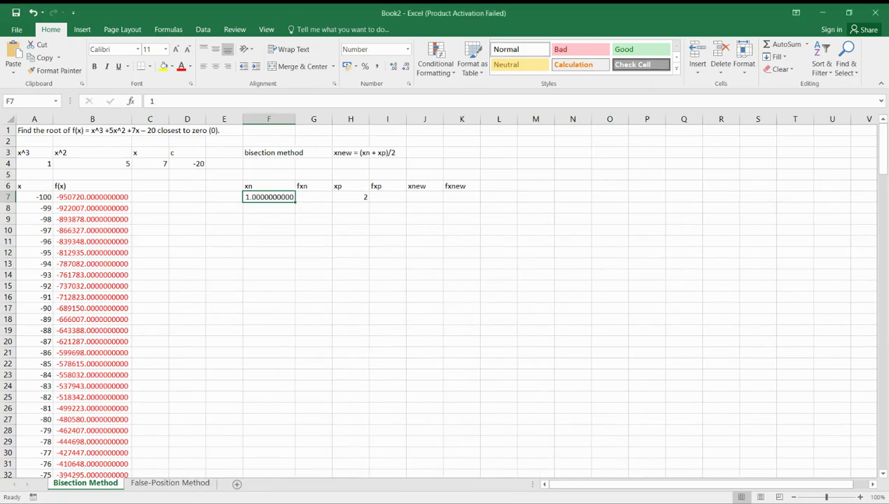
{"action": "left_click", "coordinate": [350, 196]}
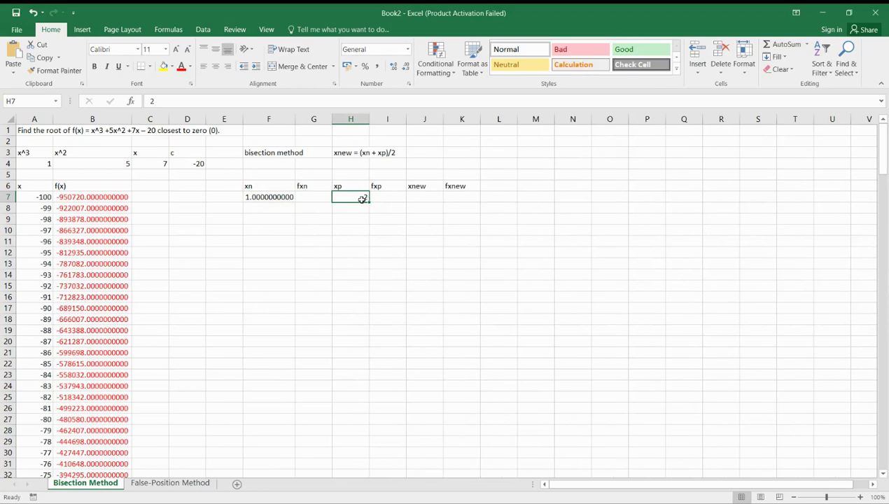
{"action": "right_click", "coordinate": [350, 197]}
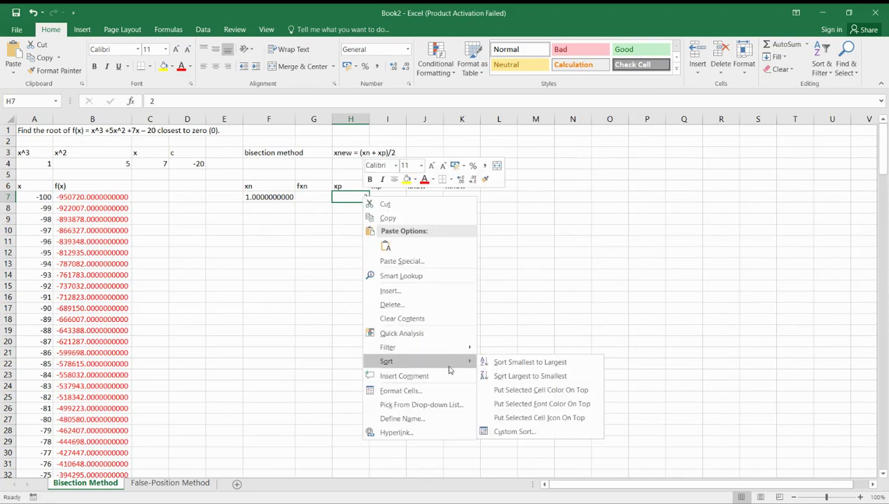
{"action": "left_click", "coordinate": [401, 390]}
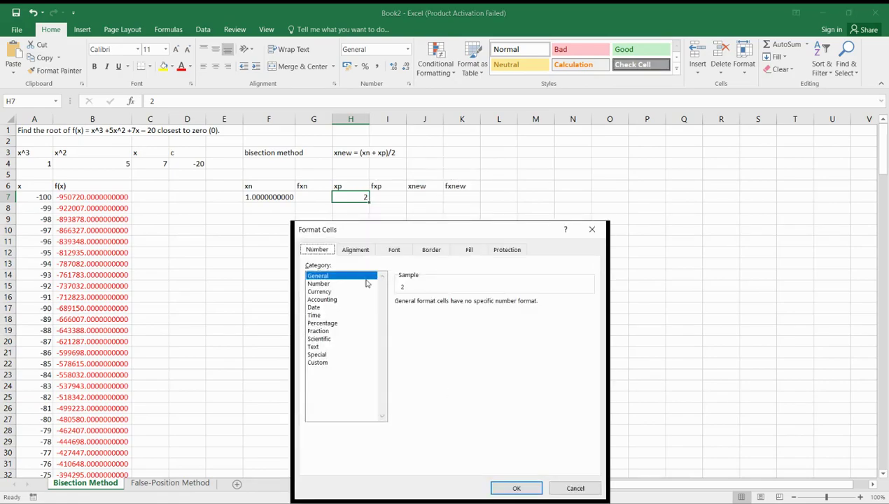
{"action": "left_click", "coordinate": [319, 284]}
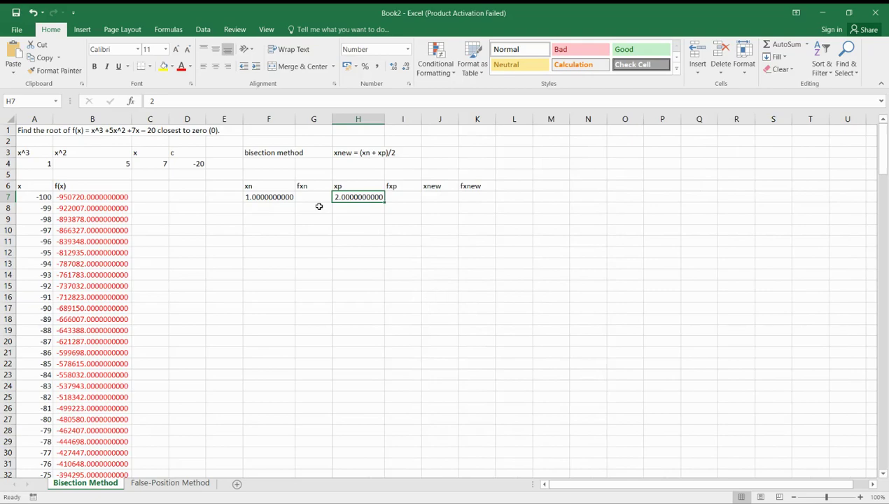
{"action": "left_click", "coordinate": [92, 197]}
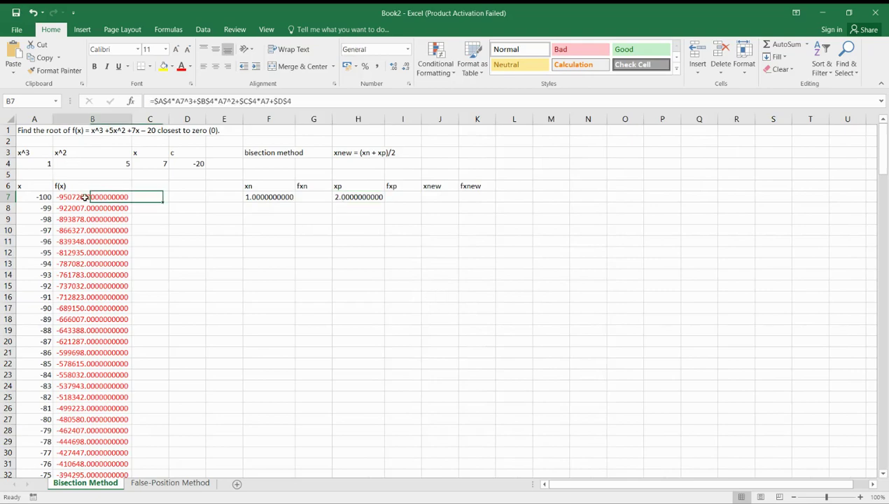
Step: Copy the f(x) formula into G7 and I7 so fxn reads -7 and fxp reads 22
{"action": "key", "text": "ctrl+c"}
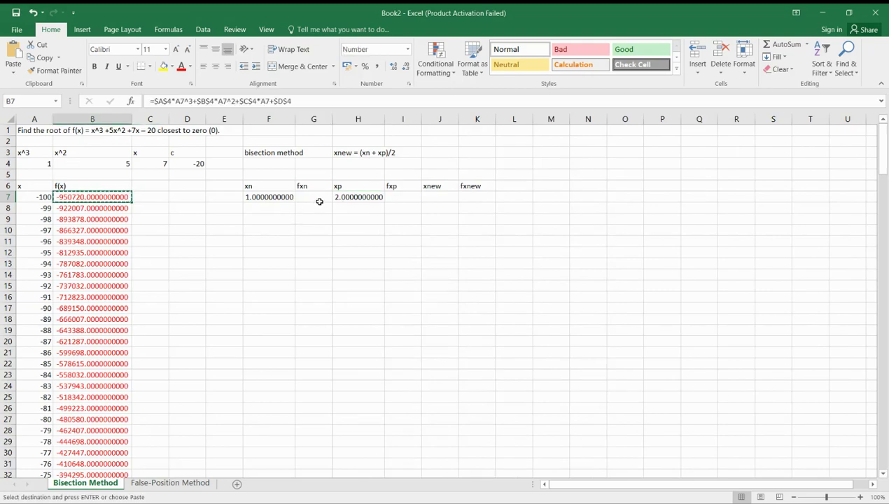
{"action": "left_click", "coordinate": [313, 196]}
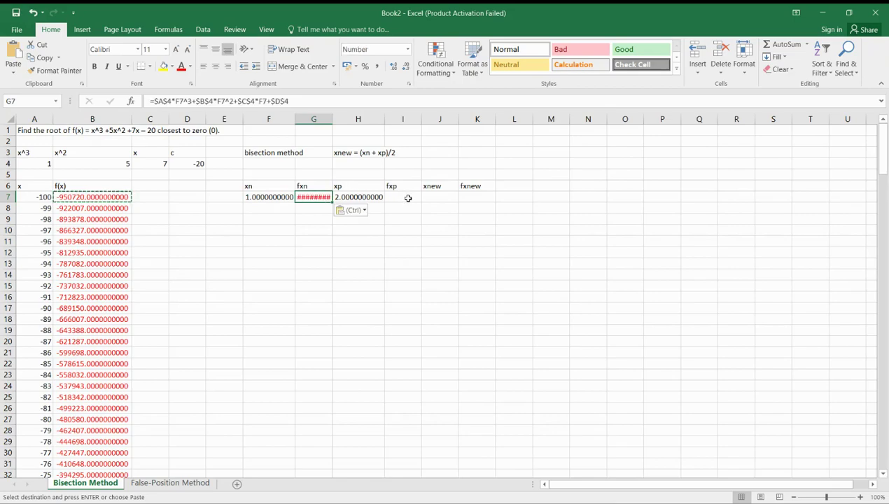
{"action": "left_click", "coordinate": [402, 197]}
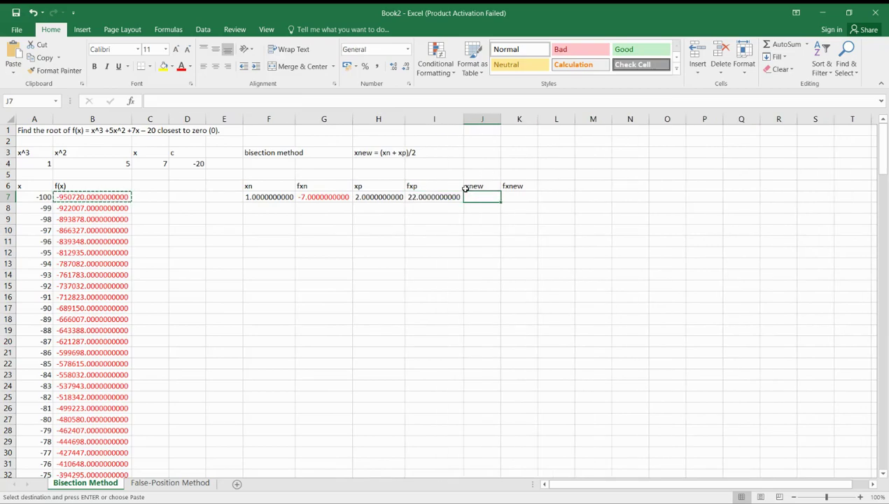
{"action": "left_click", "coordinate": [378, 152]}
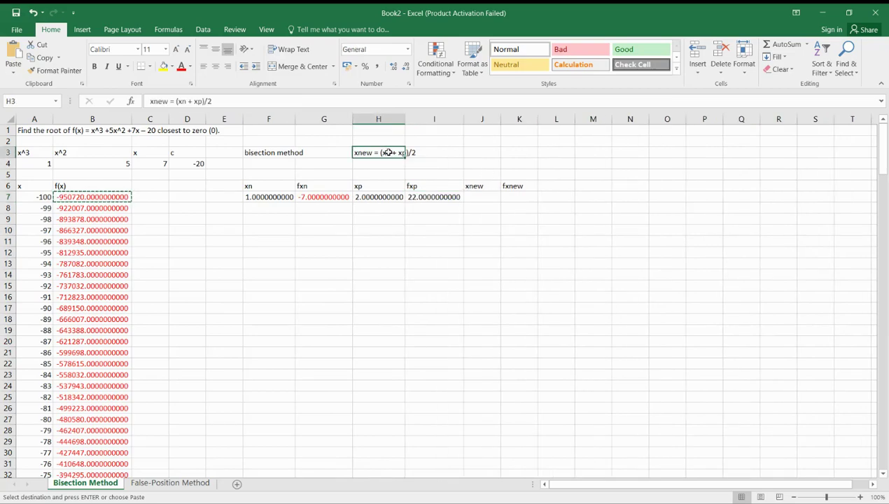
{"action": "left_click", "coordinate": [482, 197]}
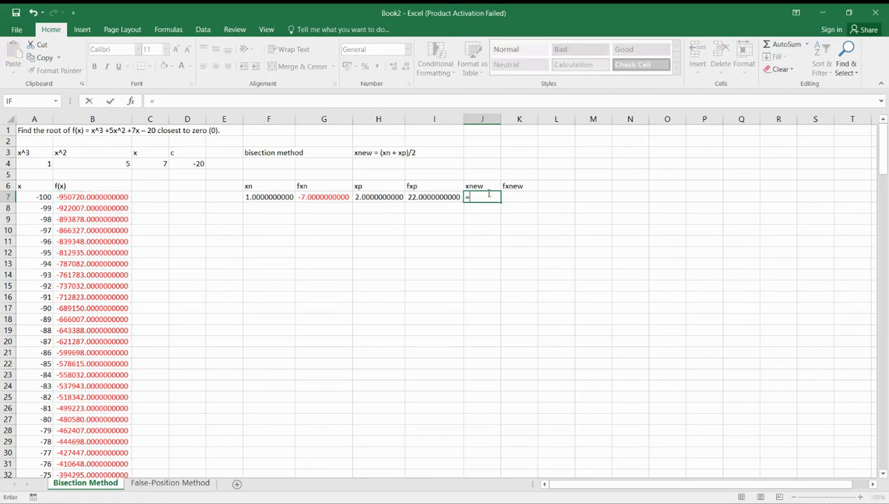
Step: Enter the midpoint formula =(F7+H7)/2 in J7 giving xnew 1.5
{"action": "left_click", "coordinate": [434, 197]}
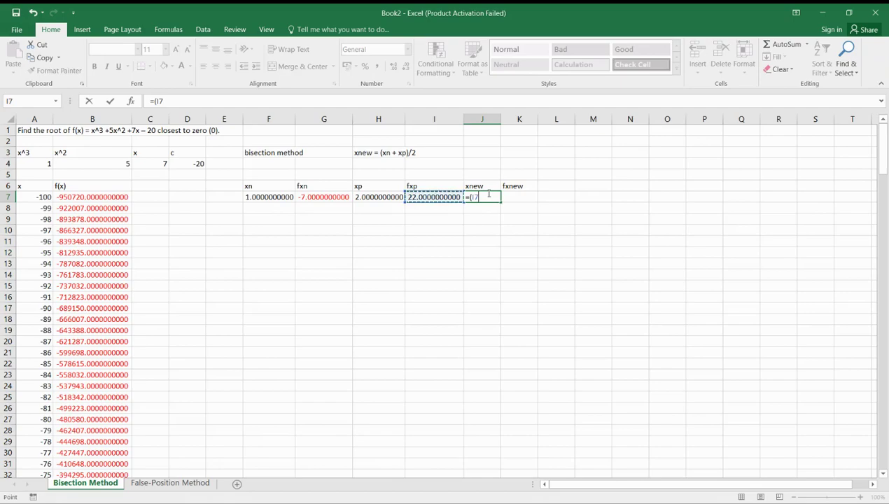
{"action": "left_click", "coordinate": [268, 197]}
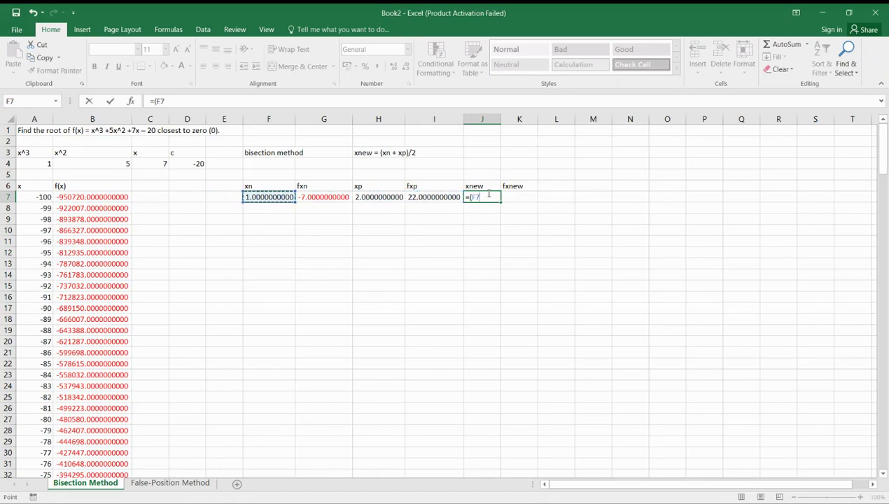
{"action": "left_click", "coordinate": [378, 197]}
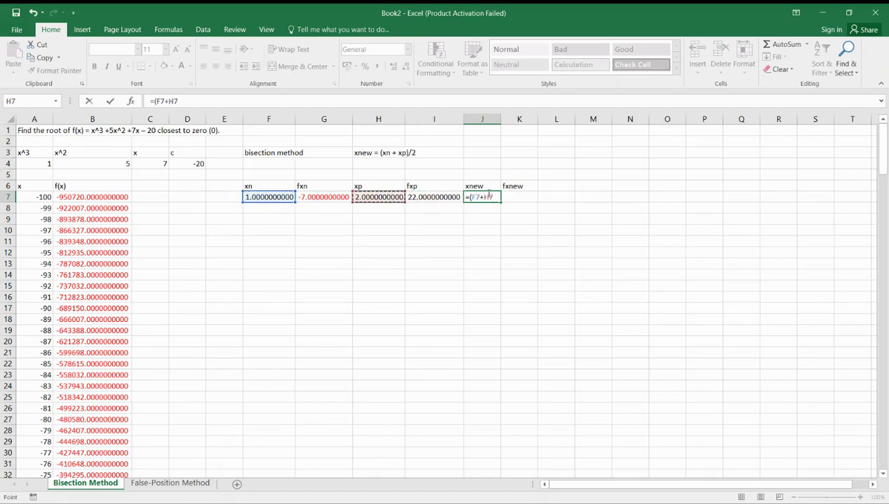
{"action": "type", "text": ")/2"}
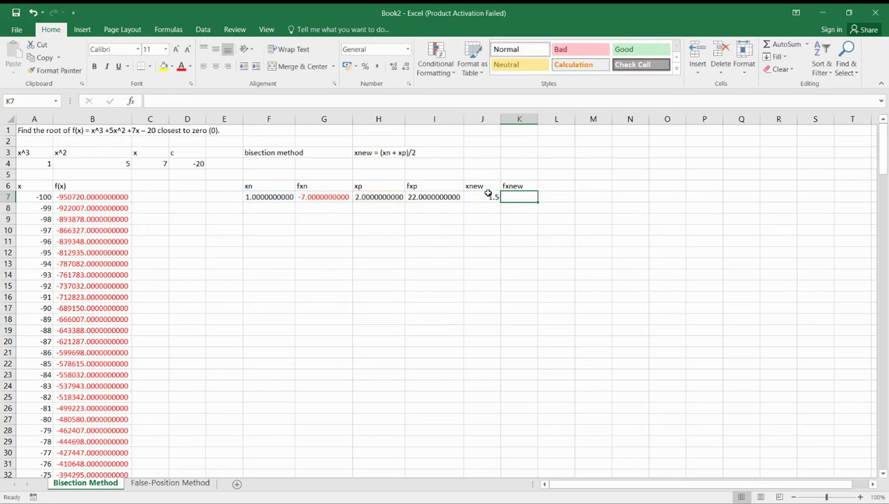
Step: Reuse the f(x) formula in K7 for fxnew 5.125 and format J7:K7 with 10 decimals
{"action": "left_click", "coordinate": [434, 197]}
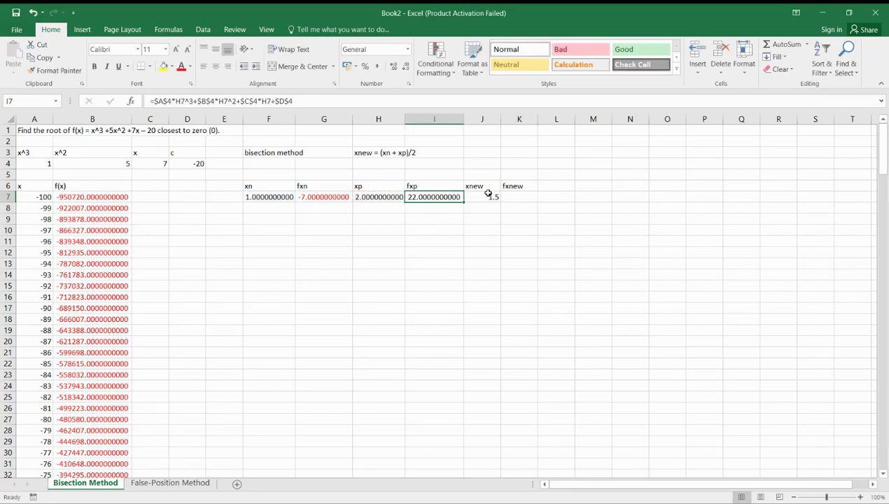
{"action": "left_click", "coordinate": [518, 196]}
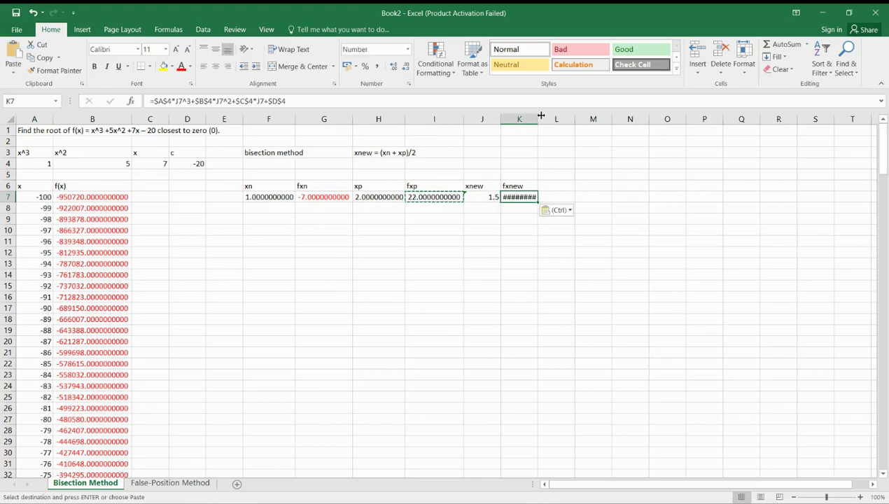
{"action": "right_click", "coordinate": [482, 196]}
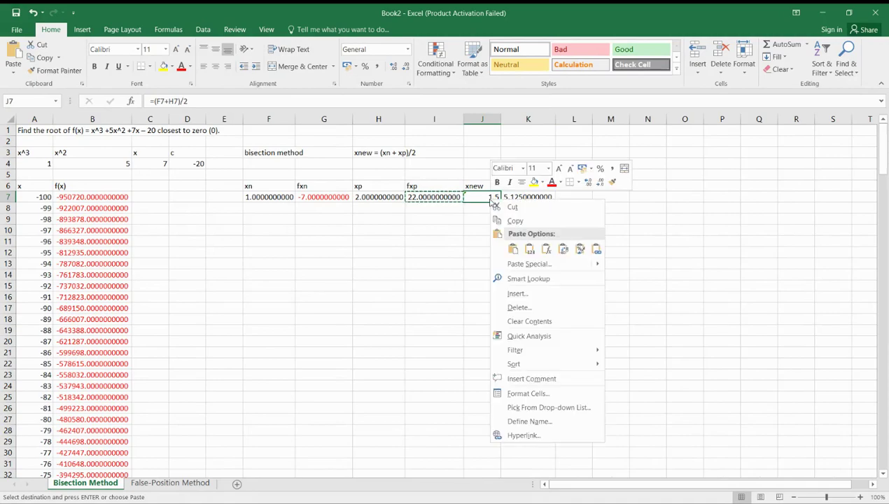
{"action": "mouse_move", "coordinate": [528, 392]}
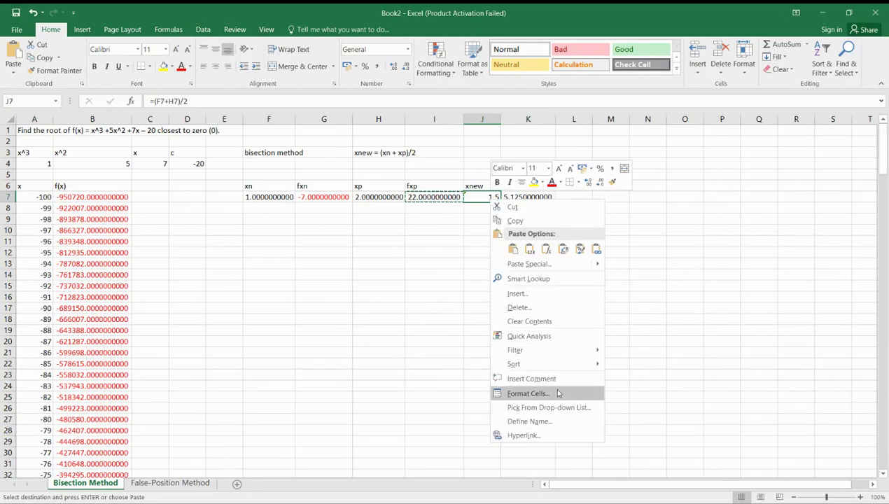
{"action": "left_click", "coordinate": [528, 393]}
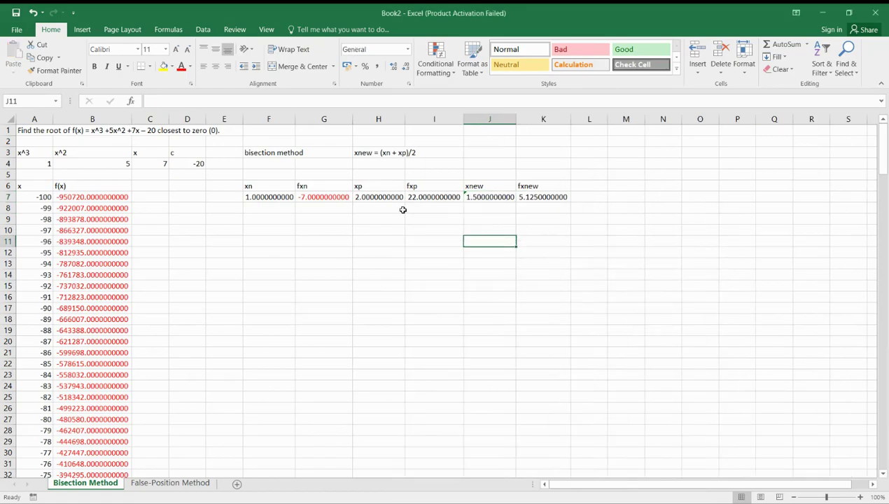
{"action": "left_click", "coordinate": [268, 208]}
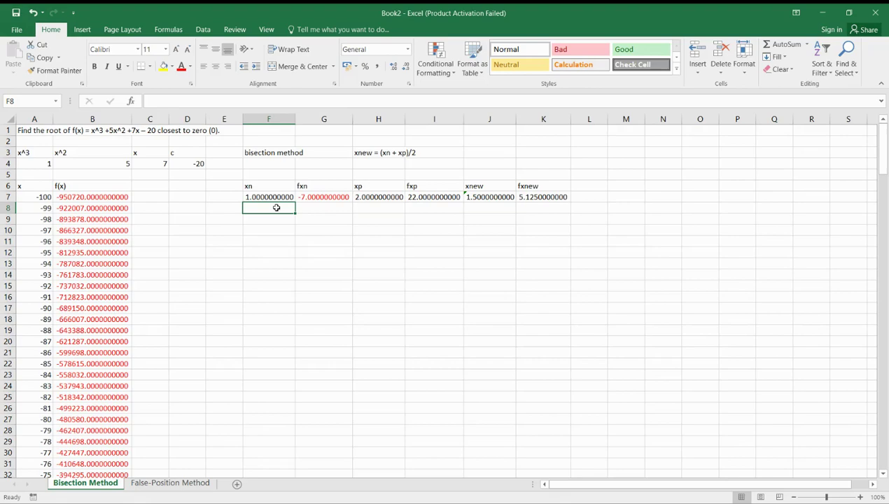
Step: Build the next-xn formula =IF(K7<0,J7,F7) in F8 via Insert Function, referencing K7, J7 and F7
{"action": "type", "text": "="}
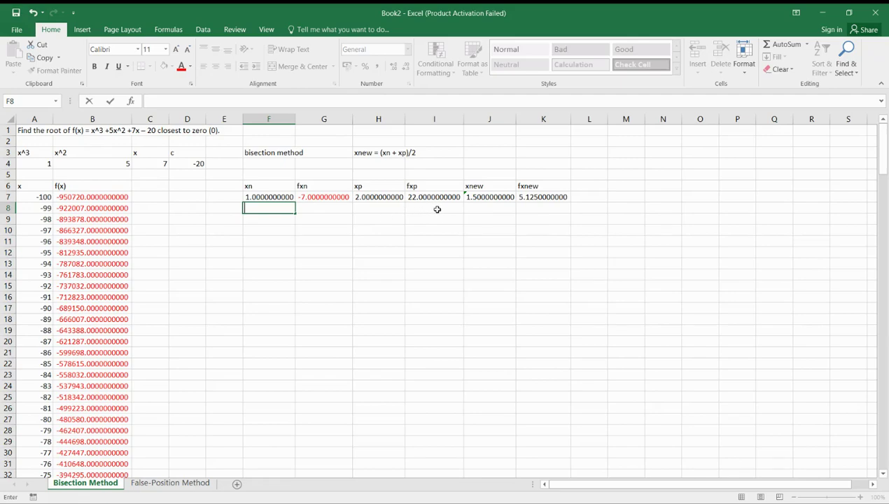
{"action": "mouse_move", "coordinate": [271, 217]}
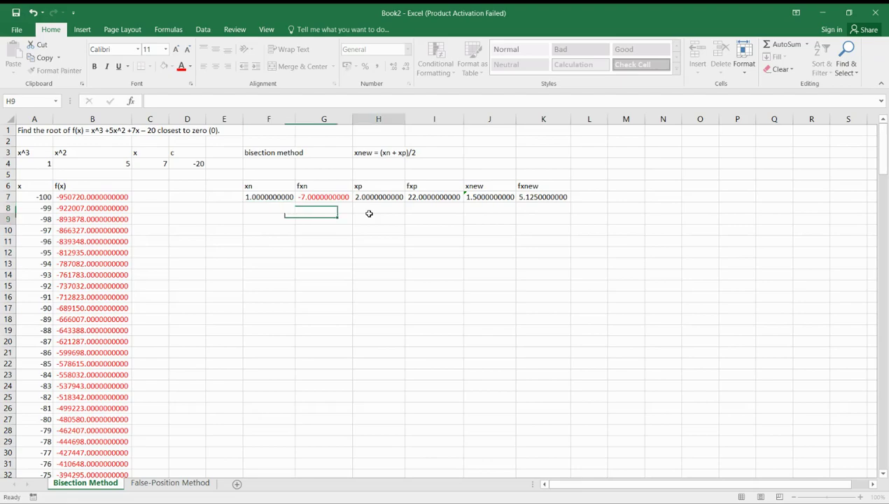
{"action": "left_click", "coordinate": [269, 208]}
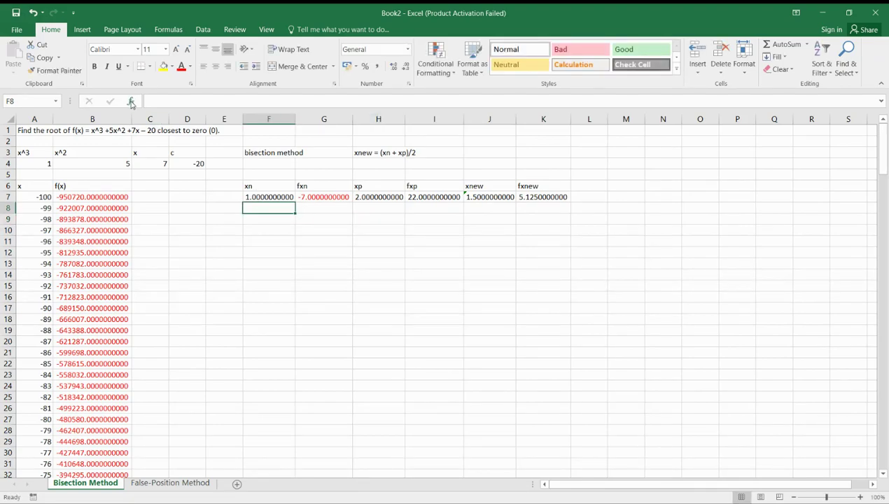
{"action": "left_click", "coordinate": [131, 101]}
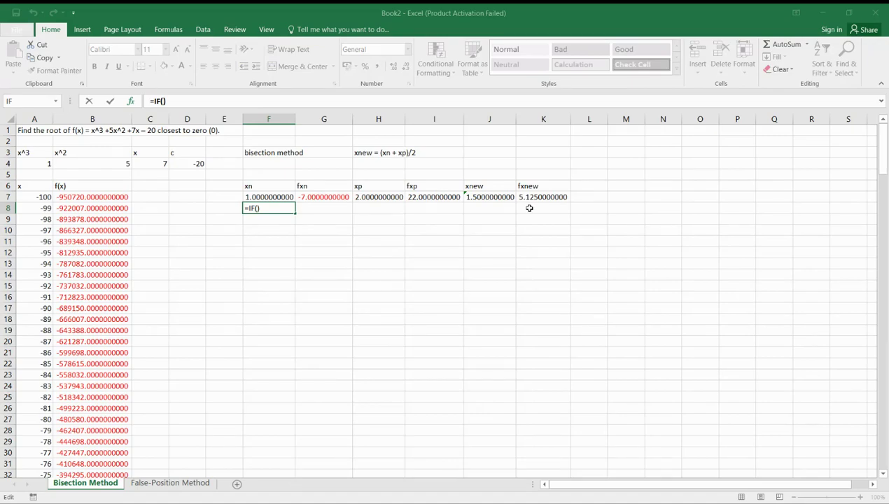
{"action": "left_click", "coordinate": [543, 197]}
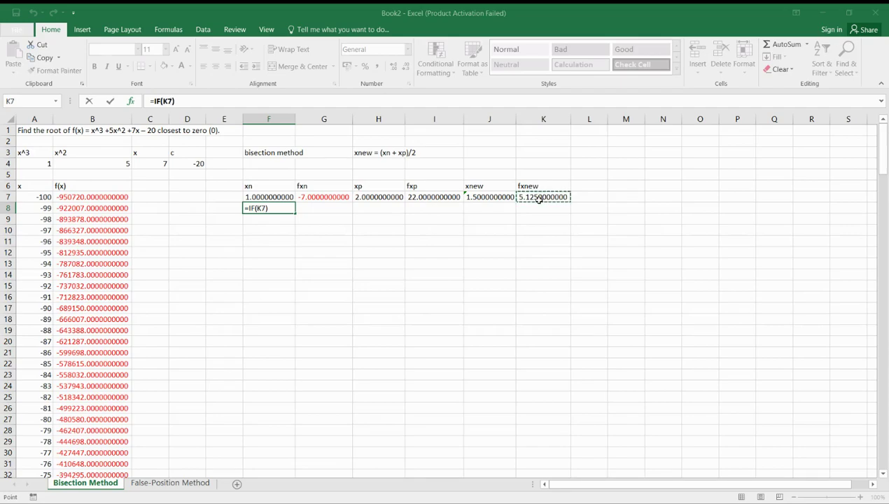
{"action": "type", "text": "<"}
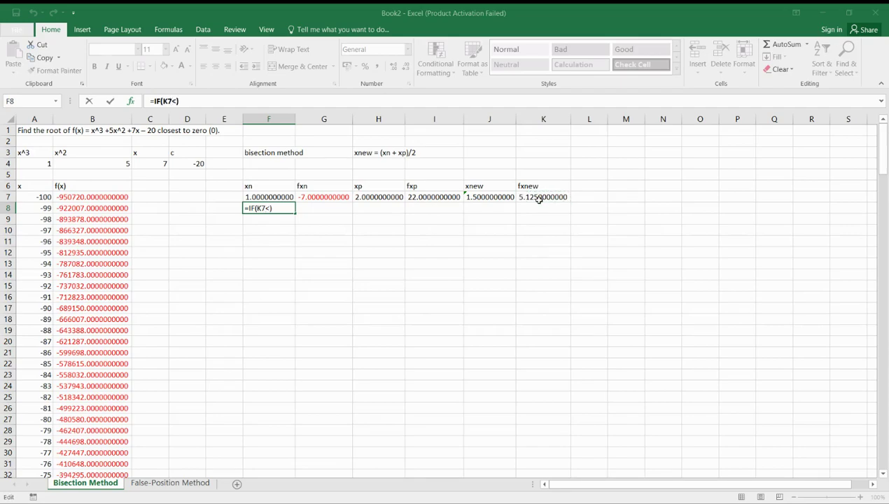
{"action": "type", "text": "0"}
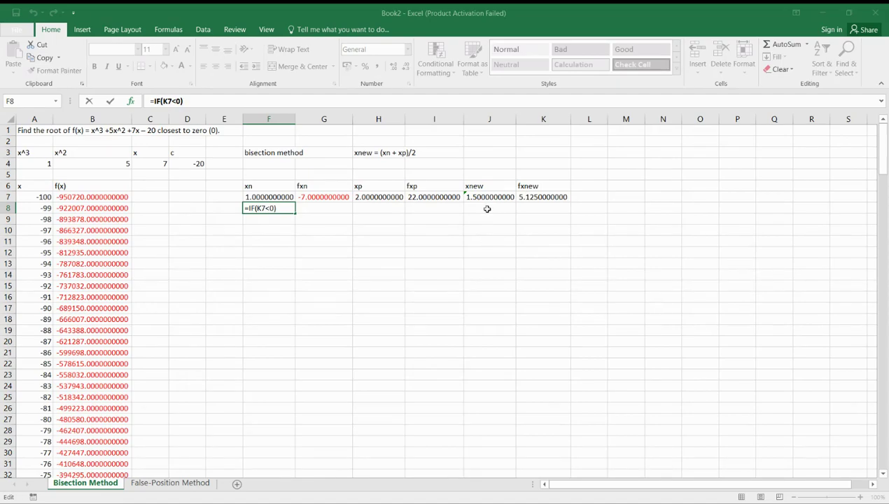
{"action": "left_click", "coordinate": [489, 197]}
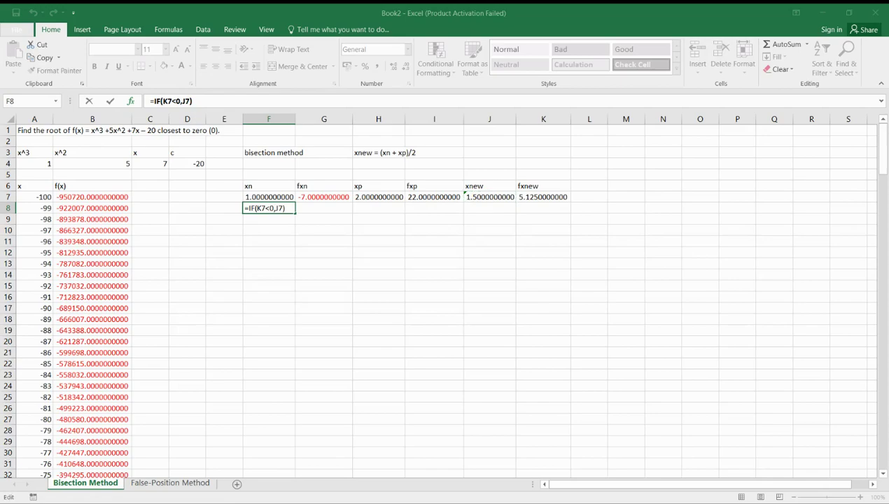
{"action": "mouse_move", "coordinate": [287, 224]}
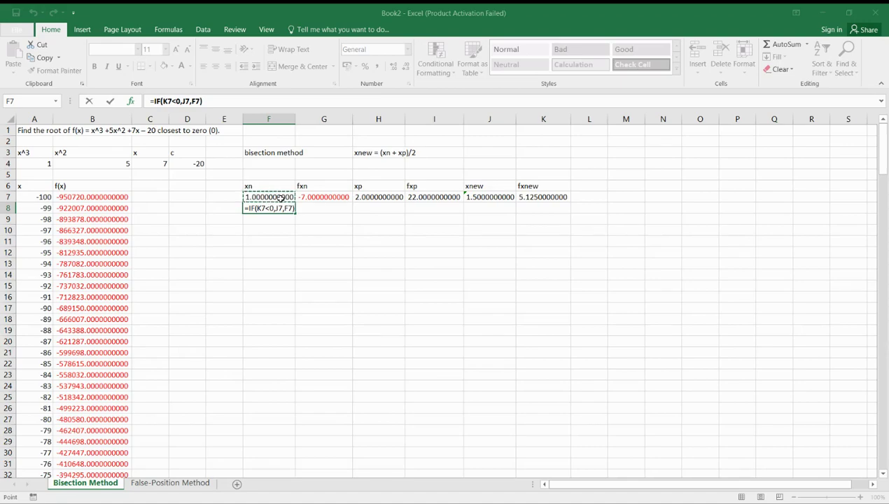
Step: Commit the IF formula so F8 shows 1.0000000000 as a Number with 10 decimal places
{"action": "key", "text": "Return"}
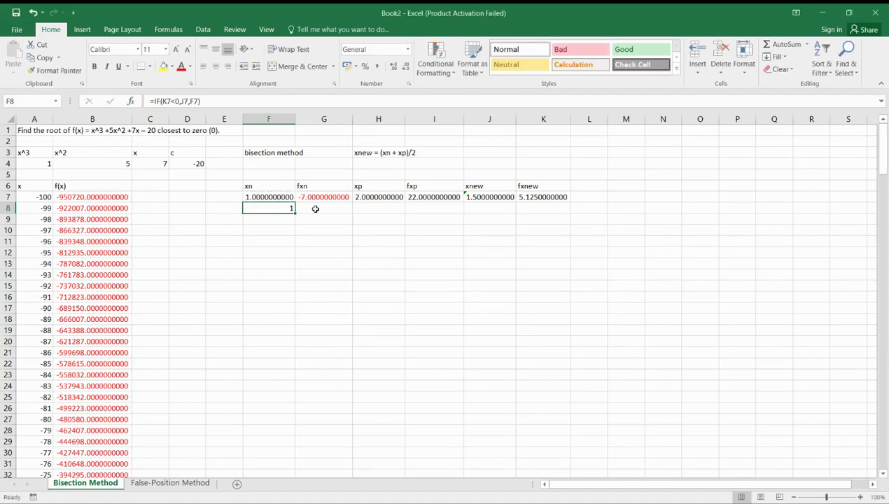
{"action": "right_click", "coordinate": [269, 208]}
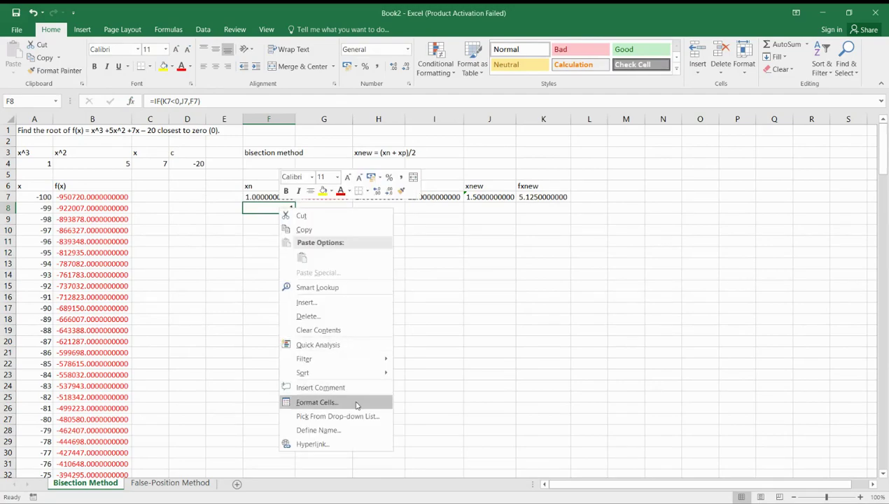
{"action": "left_click", "coordinate": [317, 401]}
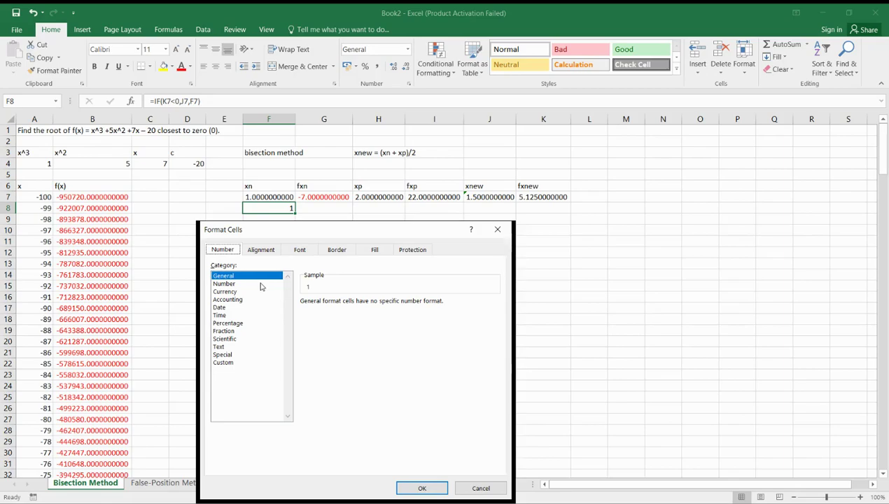
{"action": "left_click", "coordinate": [224, 283]}
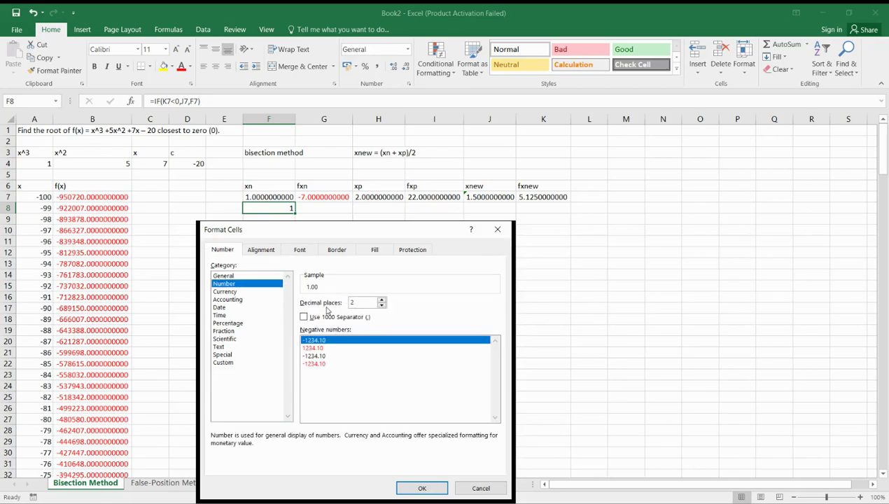
{"action": "left_click", "coordinate": [421, 487]}
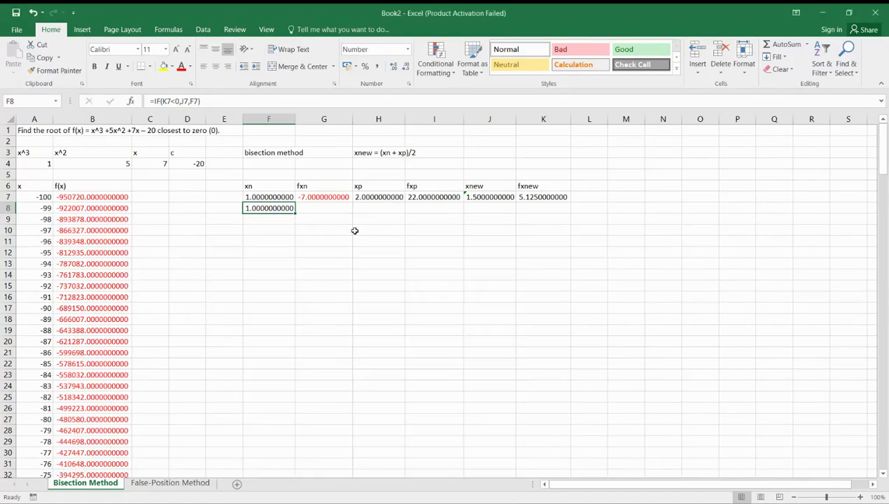
{"action": "left_click", "coordinate": [378, 208]}
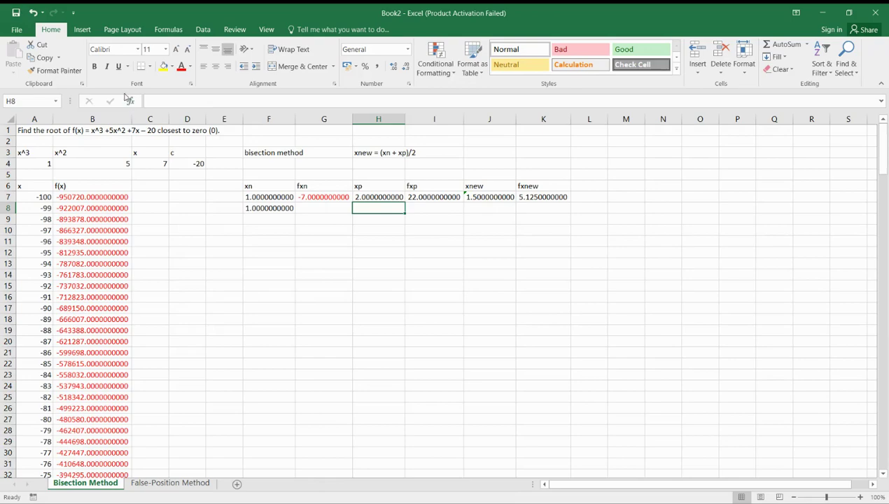
Step: Enter =IF(K7>0,J7,H7) in H8, giving 1.5 as the second xp value
{"action": "left_click", "coordinate": [131, 101]}
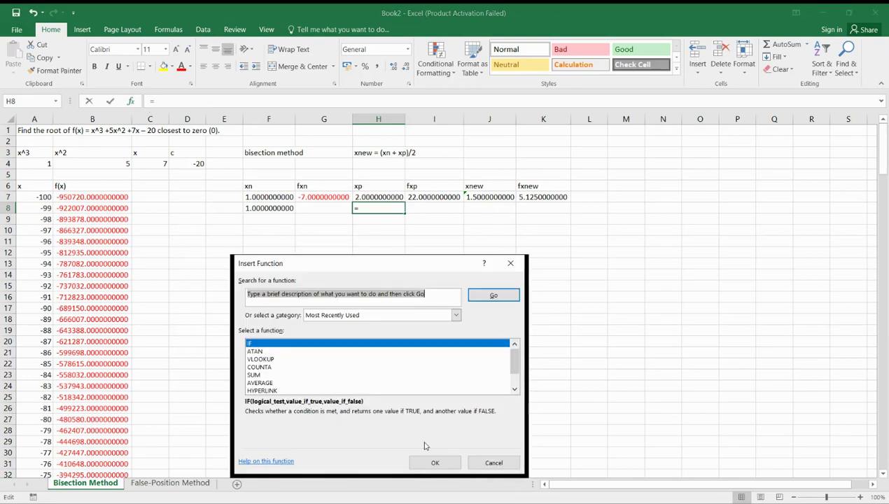
{"action": "left_click", "coordinate": [435, 463]}
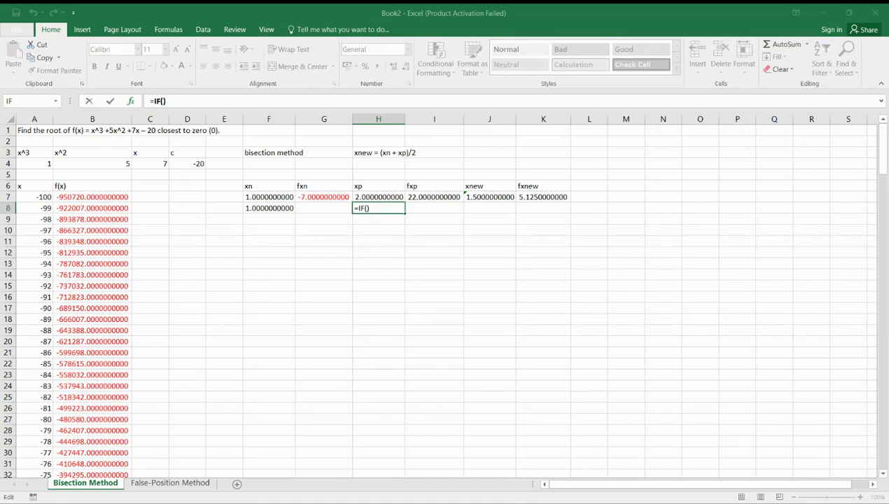
{"action": "left_click", "coordinate": [543, 197]}
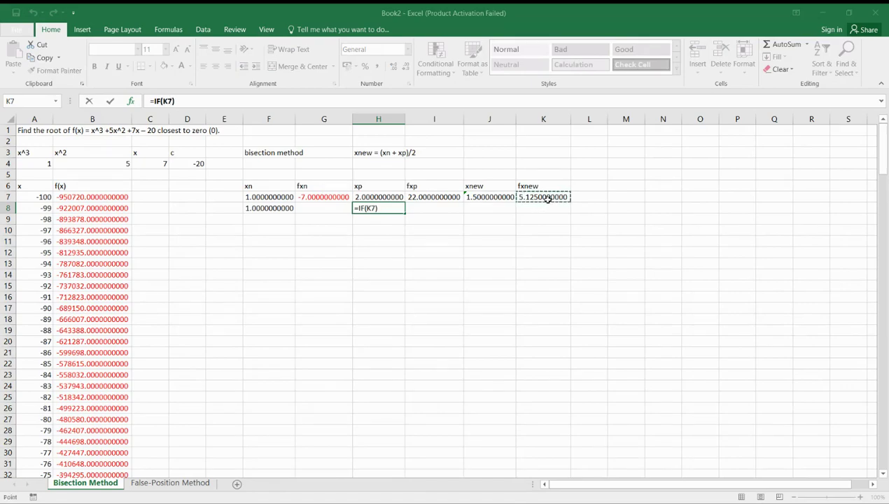
{"action": "type", "text": ">0"}
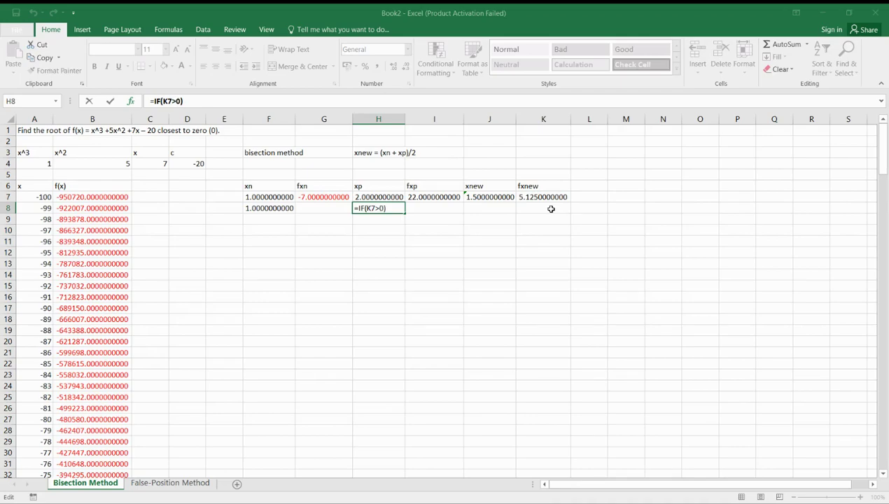
{"action": "mouse_move", "coordinate": [551, 209]}
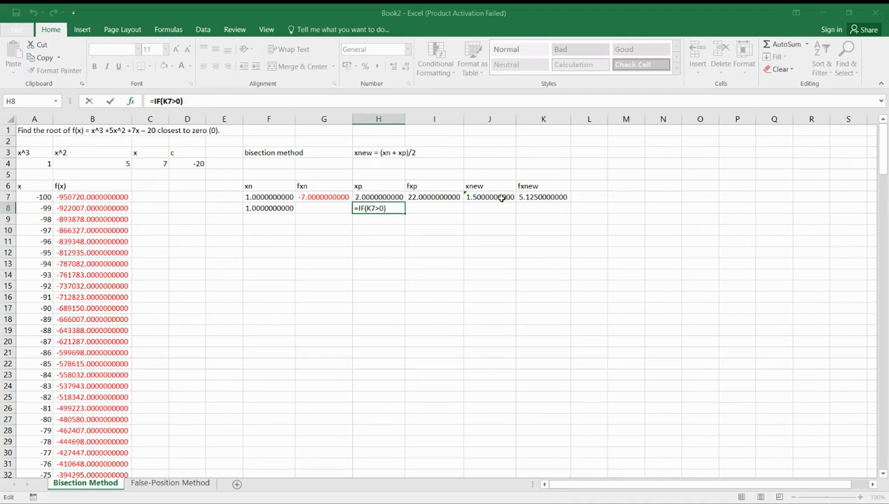
{"action": "left_click", "coordinate": [490, 197]}
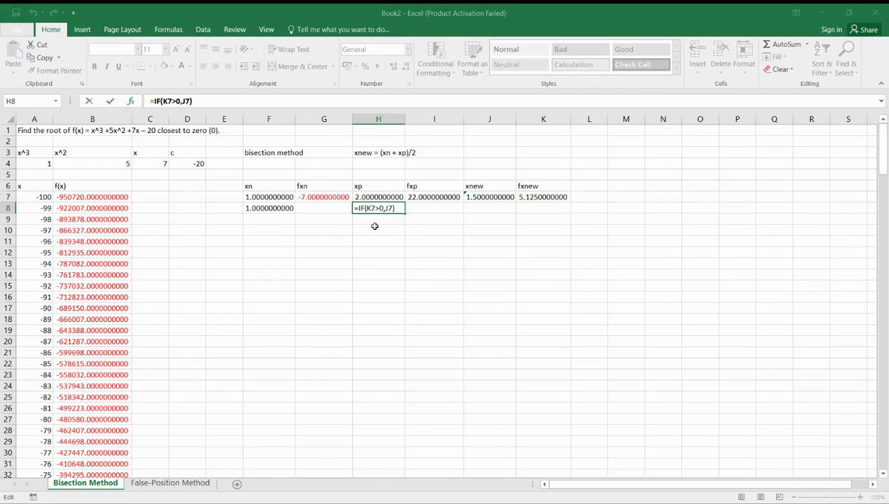
{"action": "left_click", "coordinate": [378, 197]}
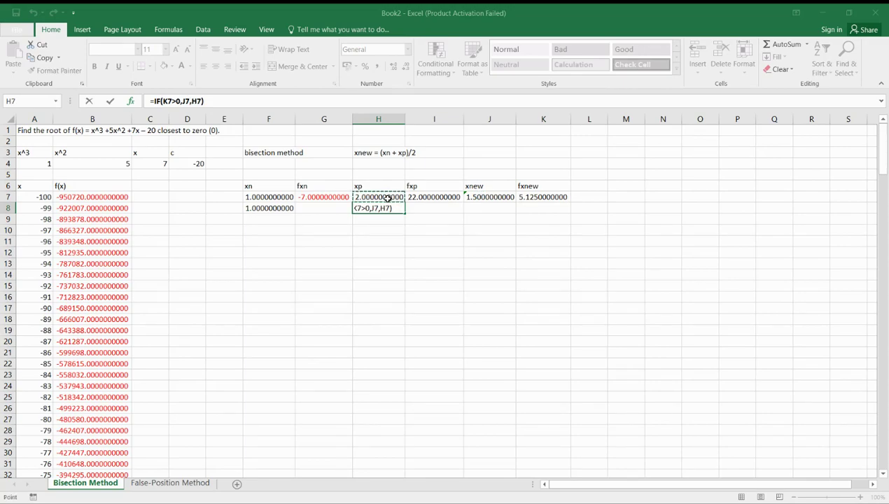
{"action": "key", "text": "Return"}
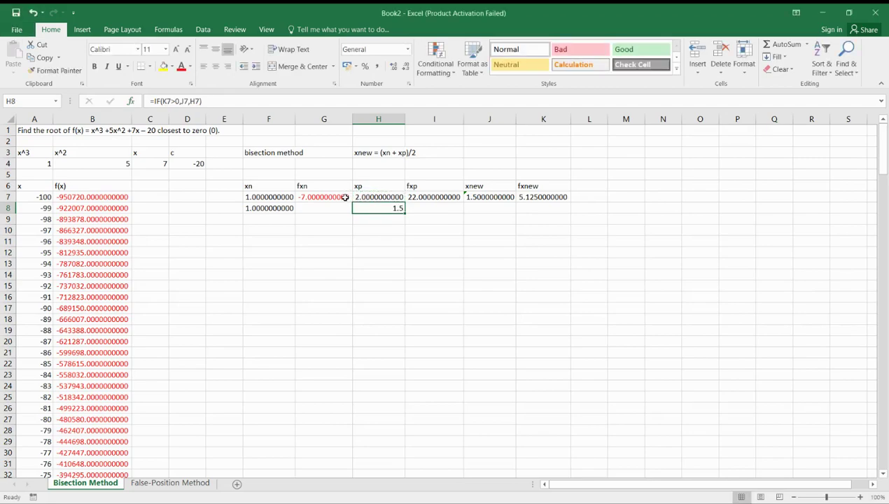
Step: Format H8 as a Number with 10 decimal places so it displays 1.5000000000
{"action": "right_click", "coordinate": [378, 208]}
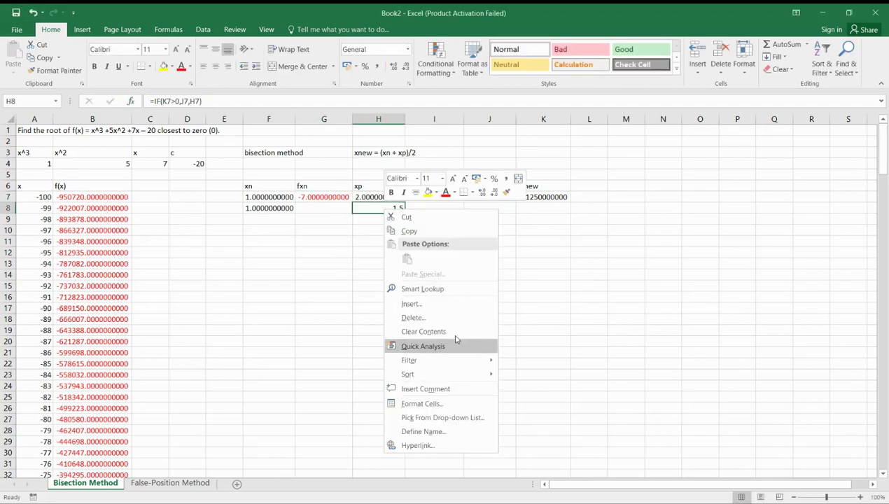
{"action": "left_click", "coordinate": [422, 404]}
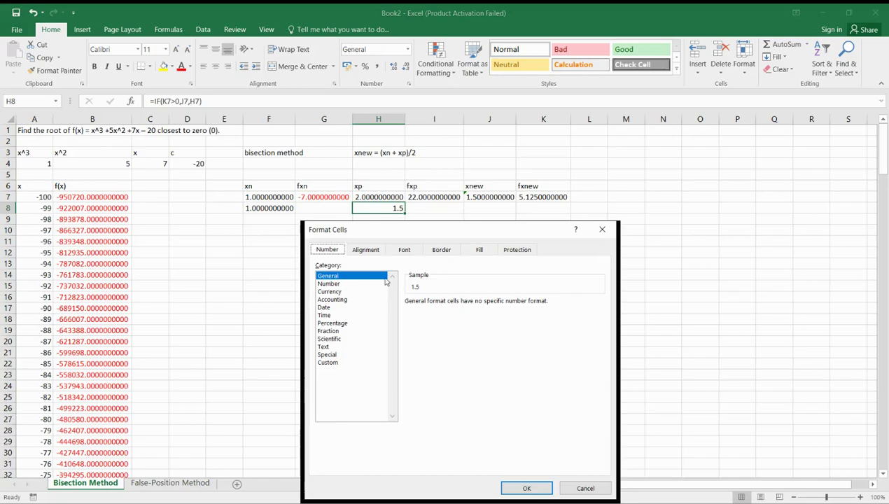
{"action": "left_click", "coordinate": [328, 284]}
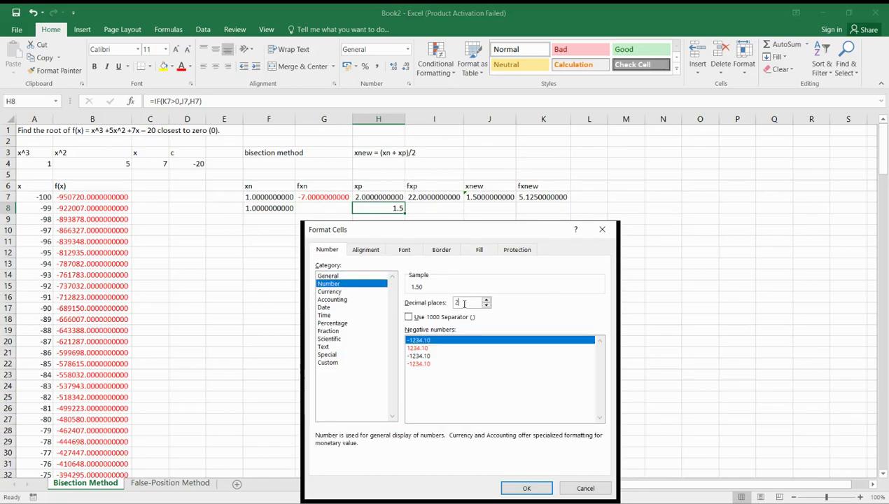
{"action": "left_click", "coordinate": [526, 488]}
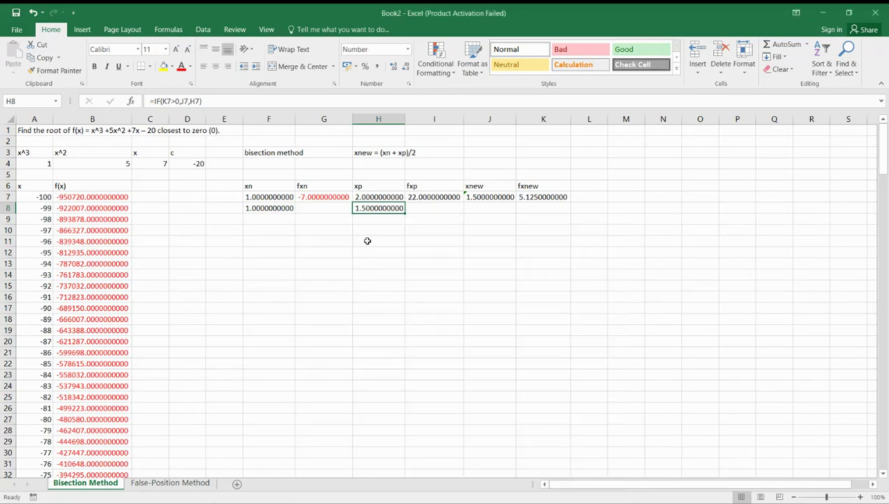
{"action": "left_click", "coordinate": [323, 197]}
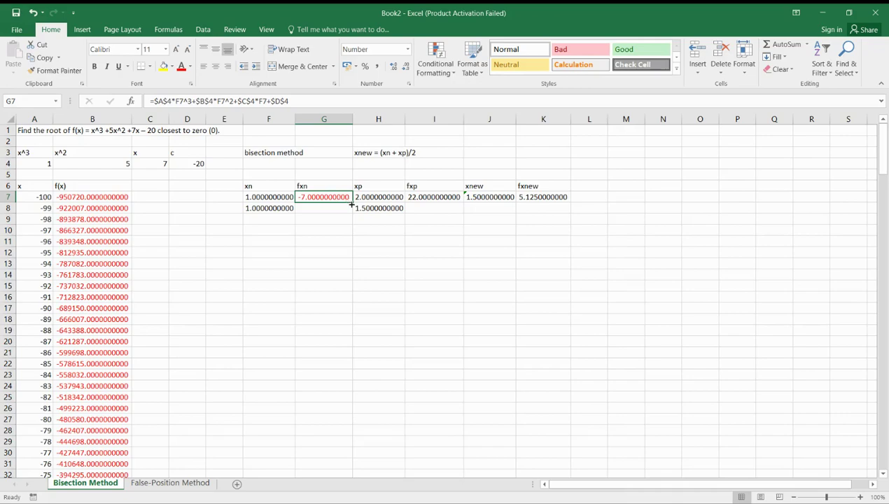
Step: Fill the row 7 formulas into row 8 (fxn -7, fxp 5.125, xnew 1.25, fxnew -1.484375) and drag F8:K8 downward
{"action": "left_click_drag", "start_coordinate": [323, 197], "coordinate": [323, 208]}
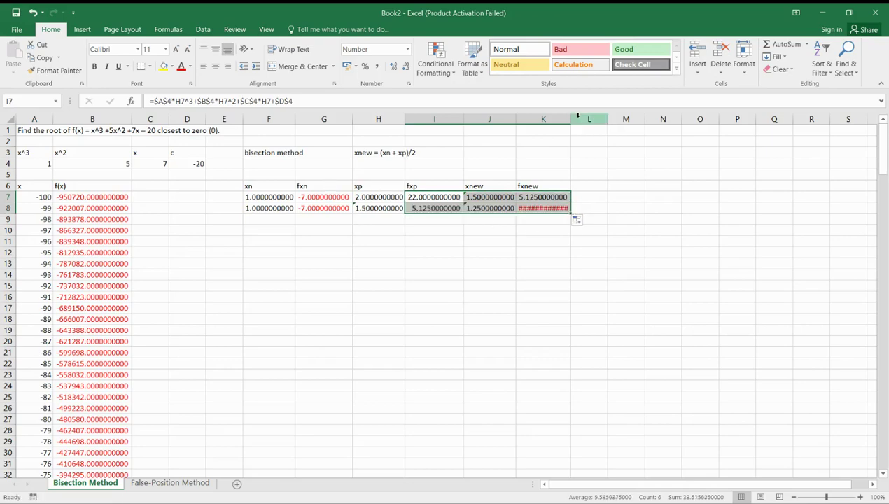
{"action": "left_click", "coordinate": [544, 208]}
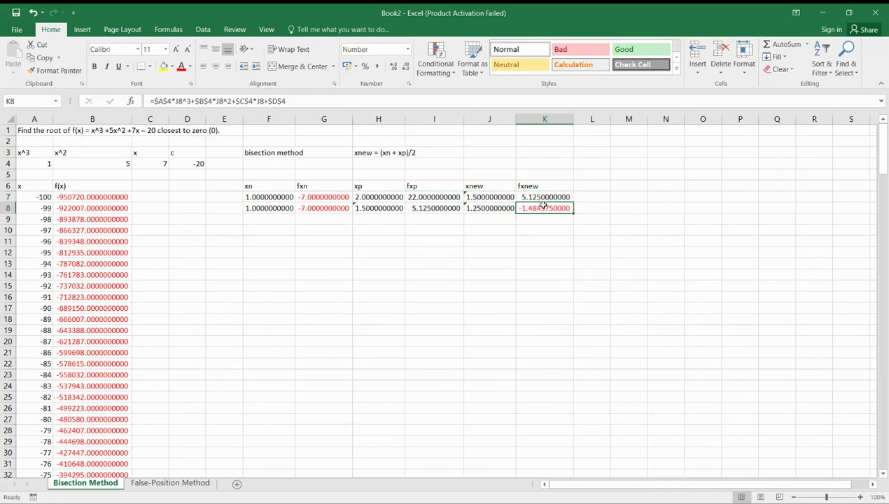
{"action": "left_click_drag", "start_coordinate": [268, 208], "coordinate": [545, 208]}
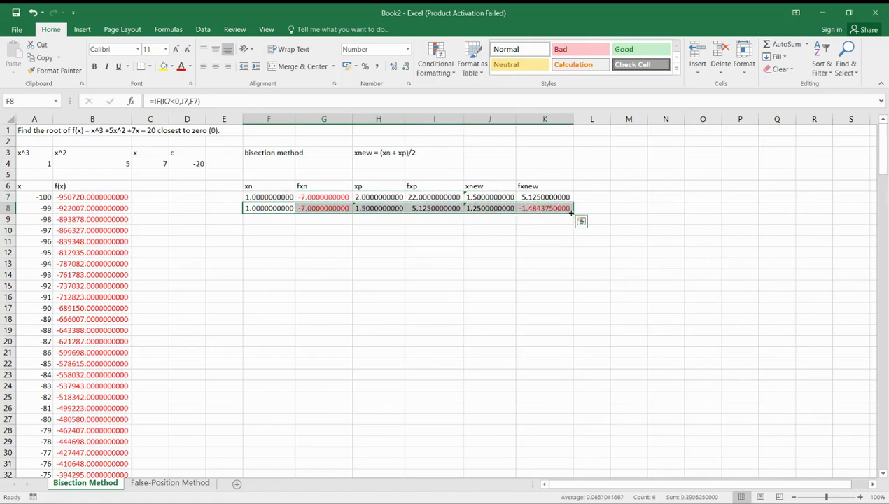
{"action": "left_click_drag", "start_coordinate": [569, 208], "coordinate": [570, 279]}
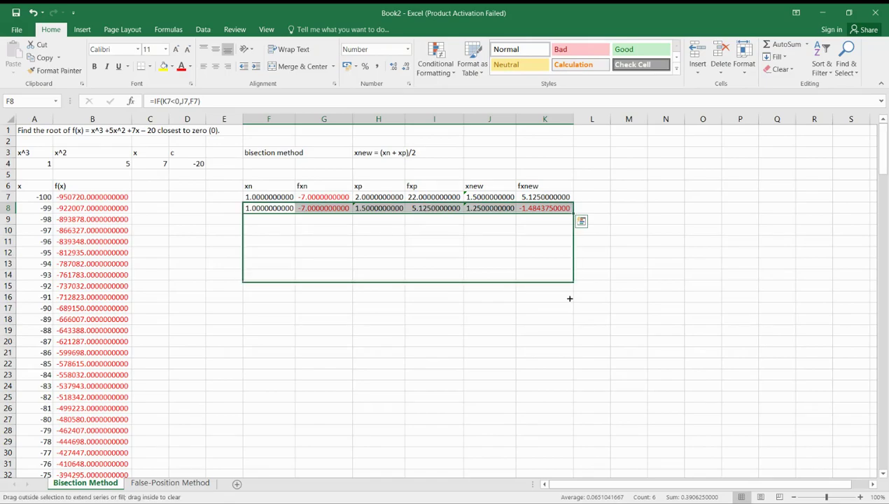
Step: Scroll the iterations filled to row 197 and select K46, where fxnew first reaches zero at x = 1.3100558046
{"action": "scroll", "scroll_direction": "down", "scroll_amount": 3}
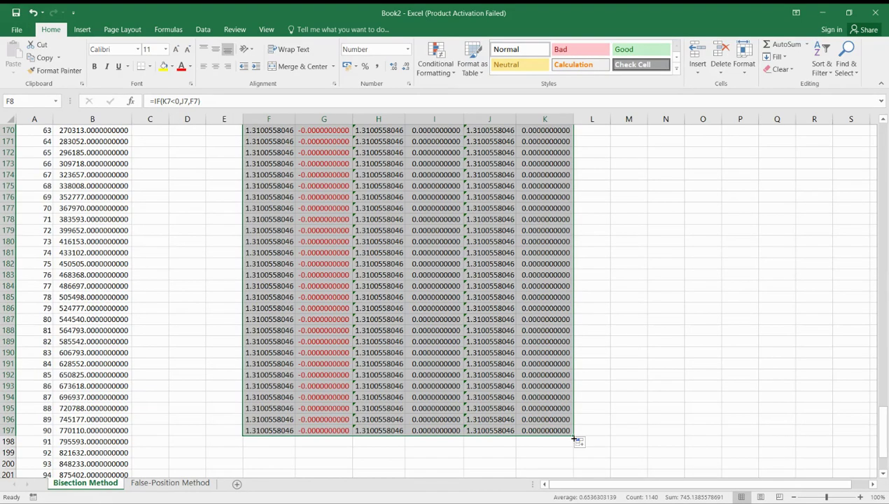
{"action": "scroll", "scroll_direction": "up", "scroll_amount": 3}
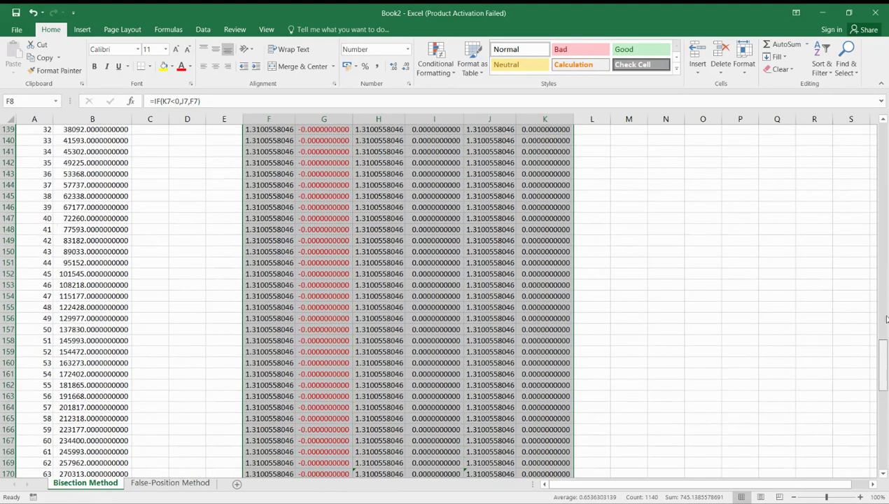
{"action": "scroll", "scroll_direction": "up", "scroll_amount": 3}
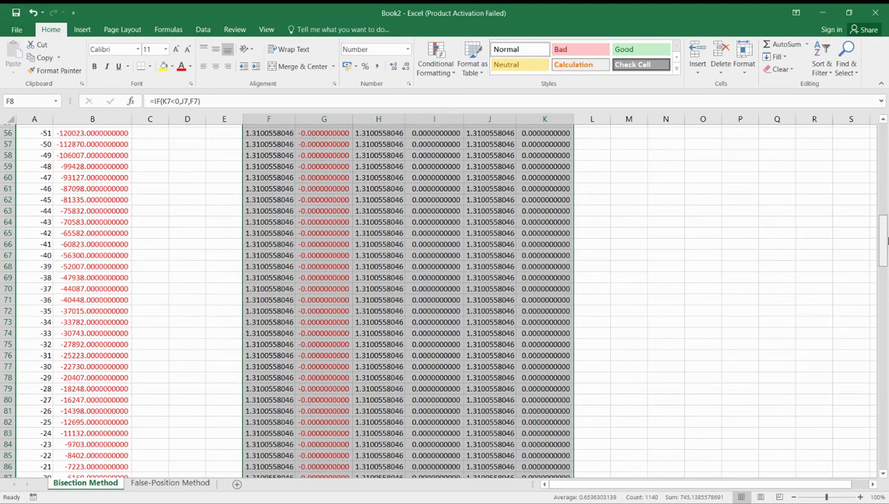
{"action": "scroll", "scroll_direction": "up", "scroll_amount": 3}
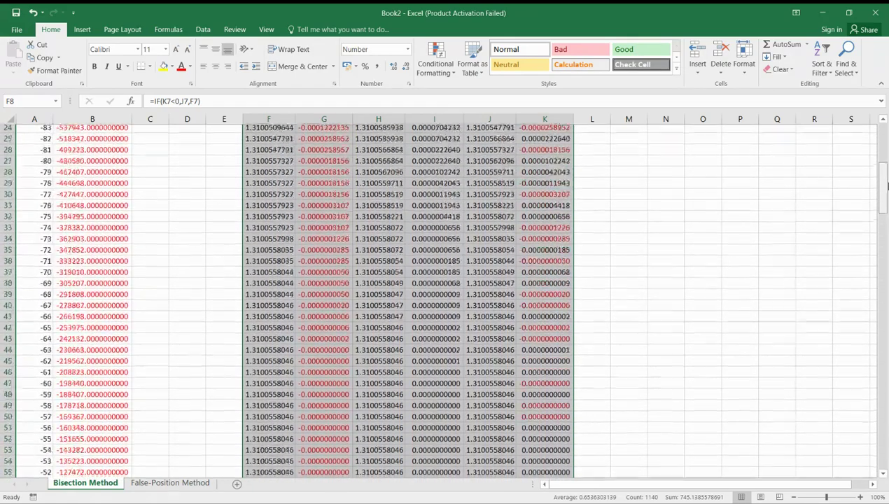
{"action": "scroll", "scroll_direction": "down", "scroll_amount": 3}
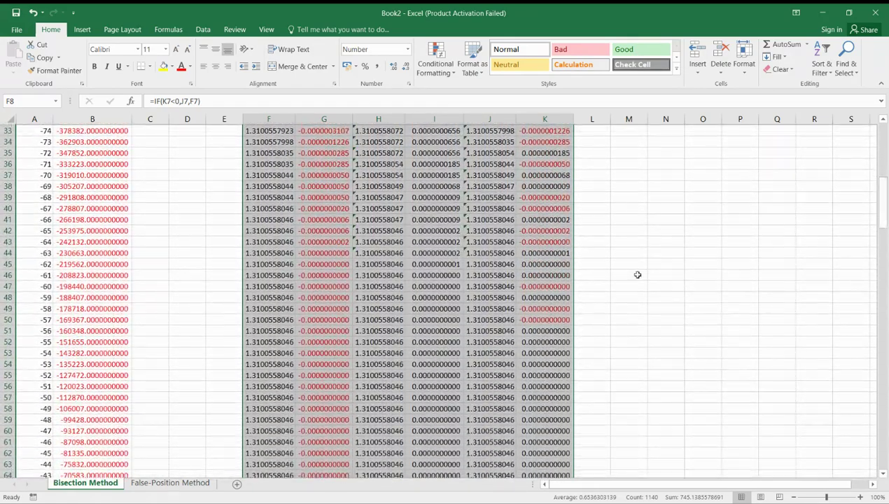
{"action": "left_click", "coordinate": [545, 275]}
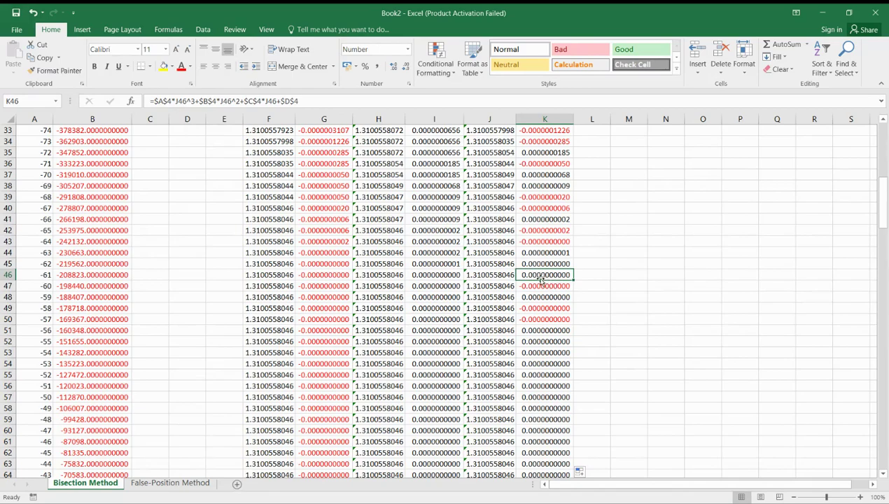
Step: Highlight J46:K46 yellow and add a yellow label x with the root 1.310055805 in M46:N46
{"action": "left_click_drag", "start_coordinate": [544, 275], "coordinate": [489, 275]}
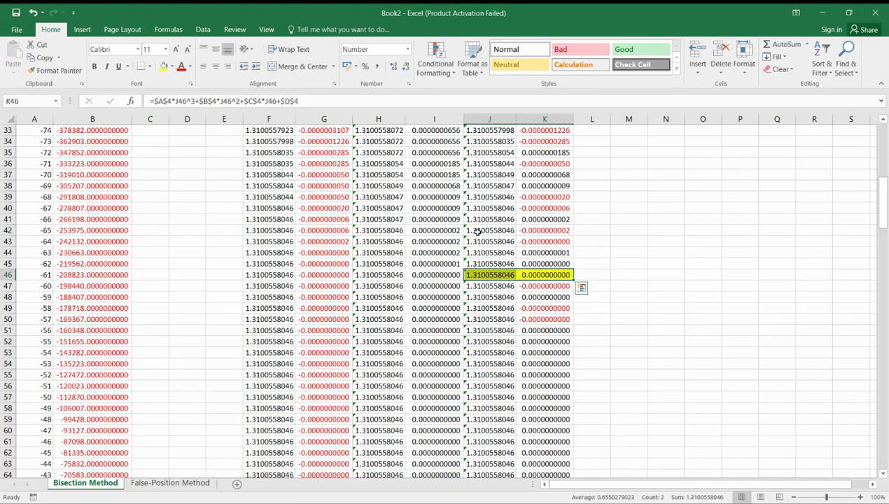
{"action": "left_click", "coordinate": [490, 275]}
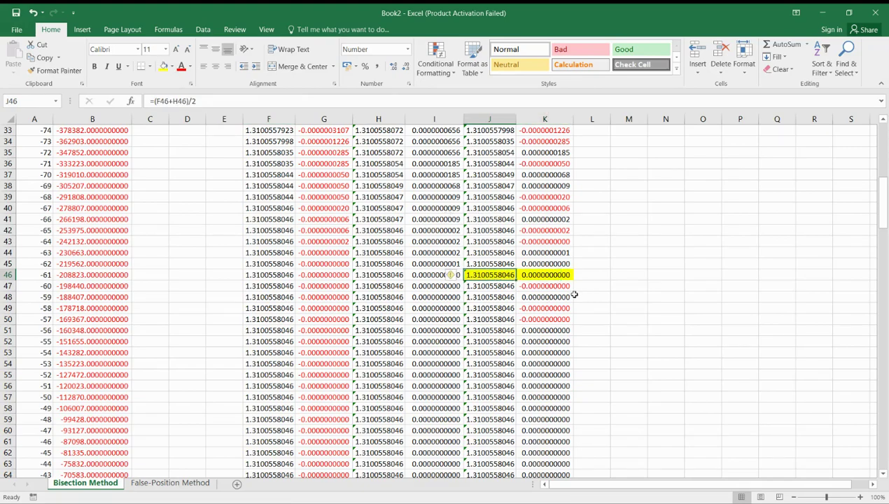
{"action": "left_click", "coordinate": [628, 275]}
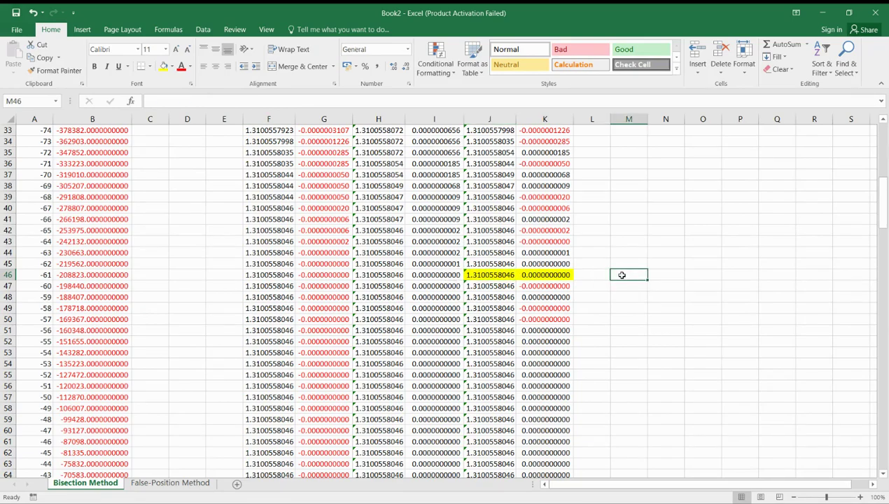
{"action": "left_click", "coordinate": [666, 274]}
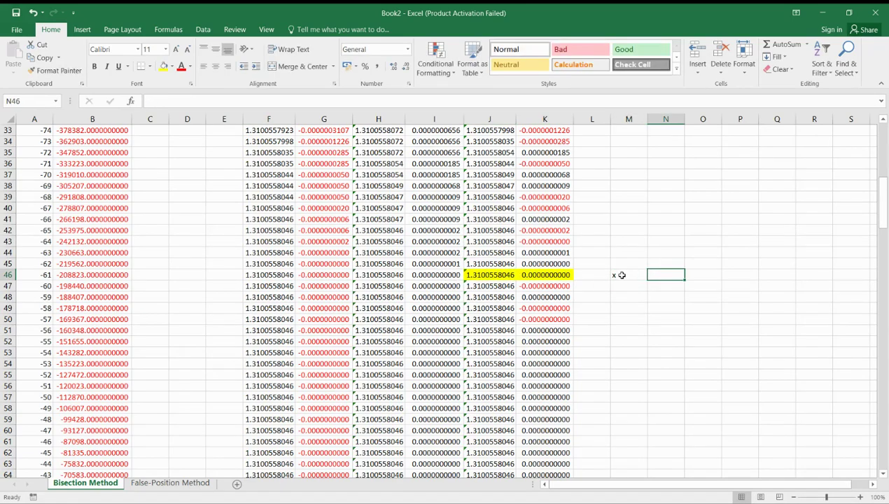
{"action": "type", "text": "1."}
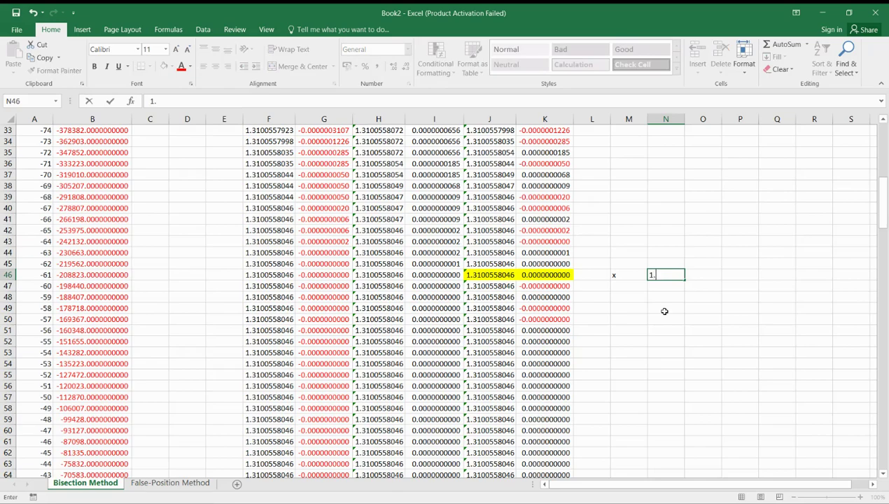
{"action": "type", "text": "3100558046"}
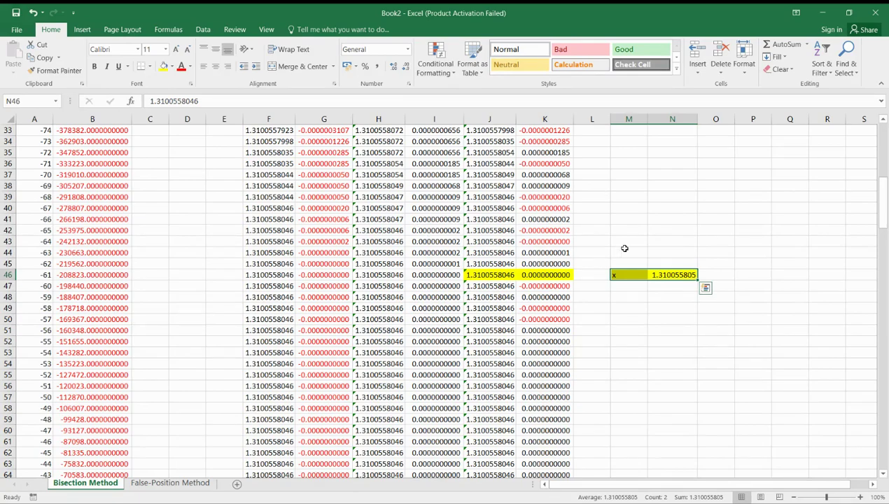
{"action": "left_click", "coordinate": [628, 252]}
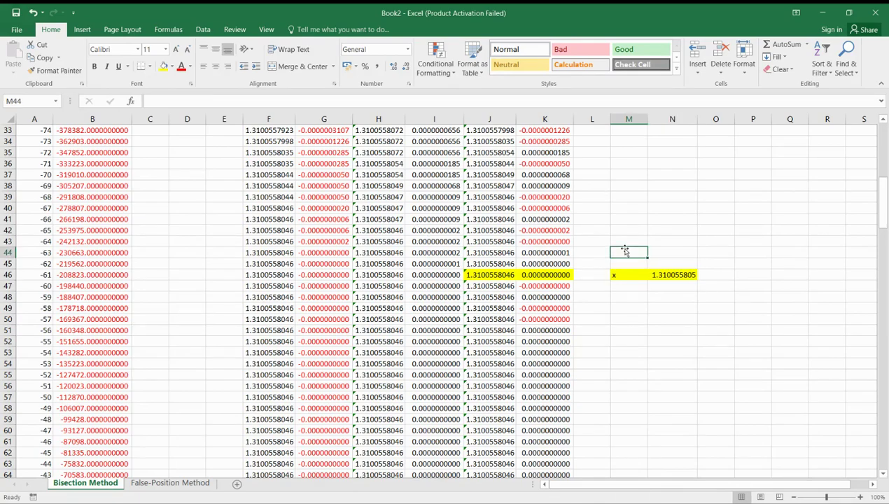